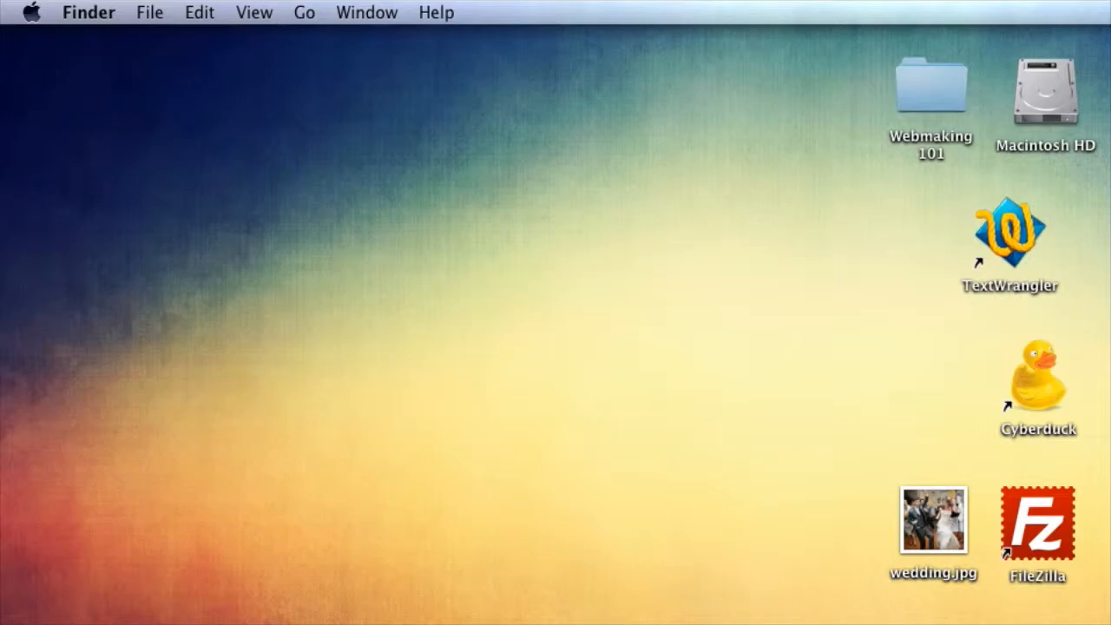
mouse_move(998, 437)
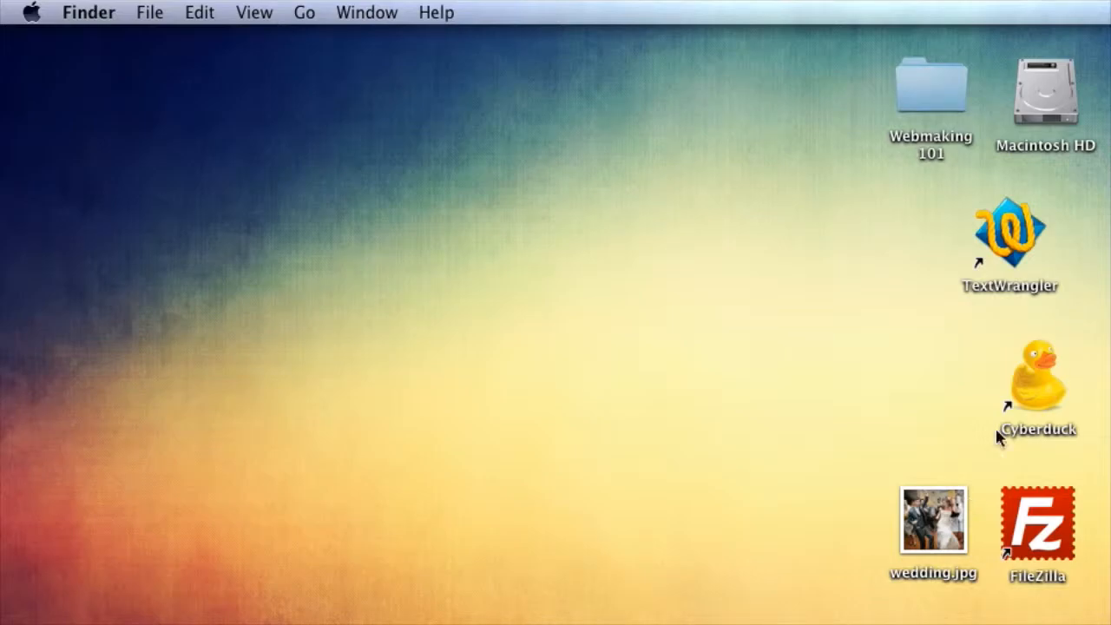
Launch Cyberduck from its desktop shortcut so the LaurenandBrenton bookmark is listed.
click(1033, 525)
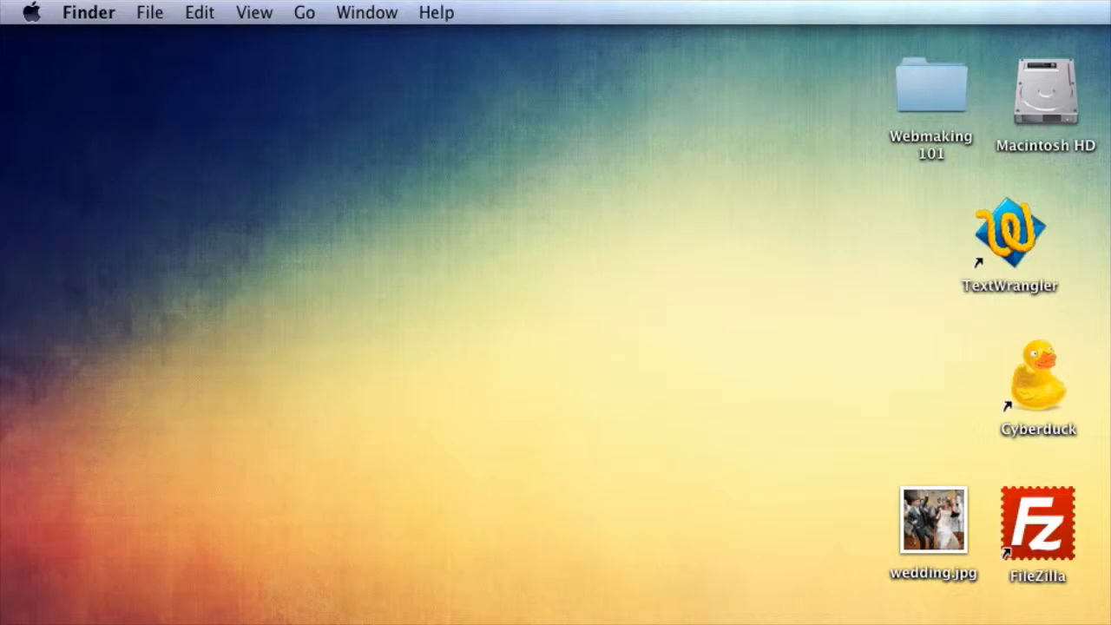
mouse_move(1066, 373)
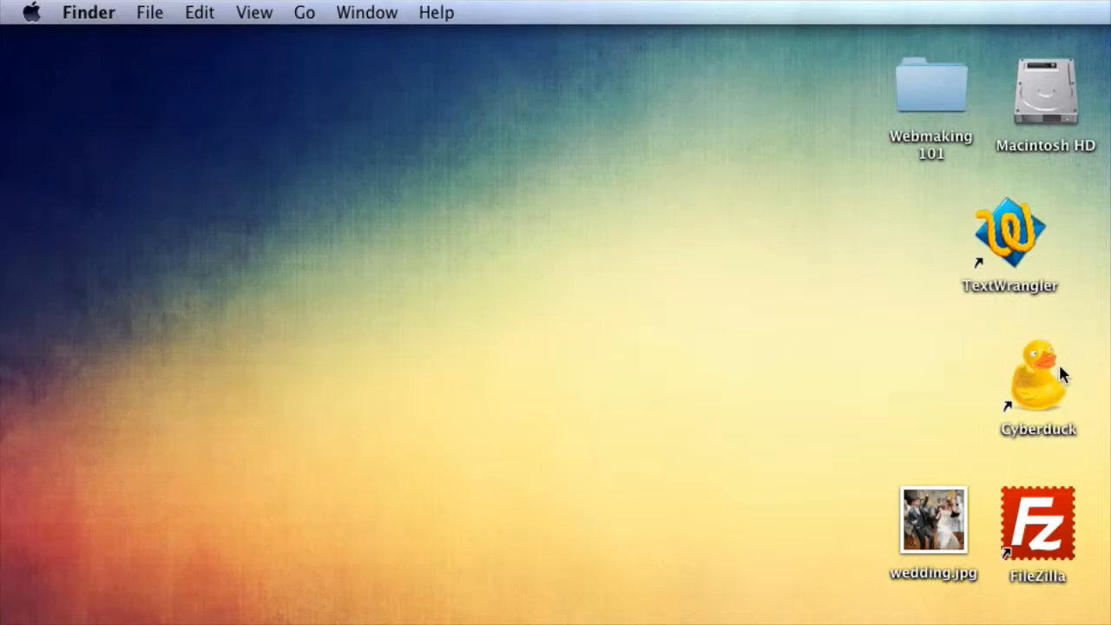
click(1038, 378)
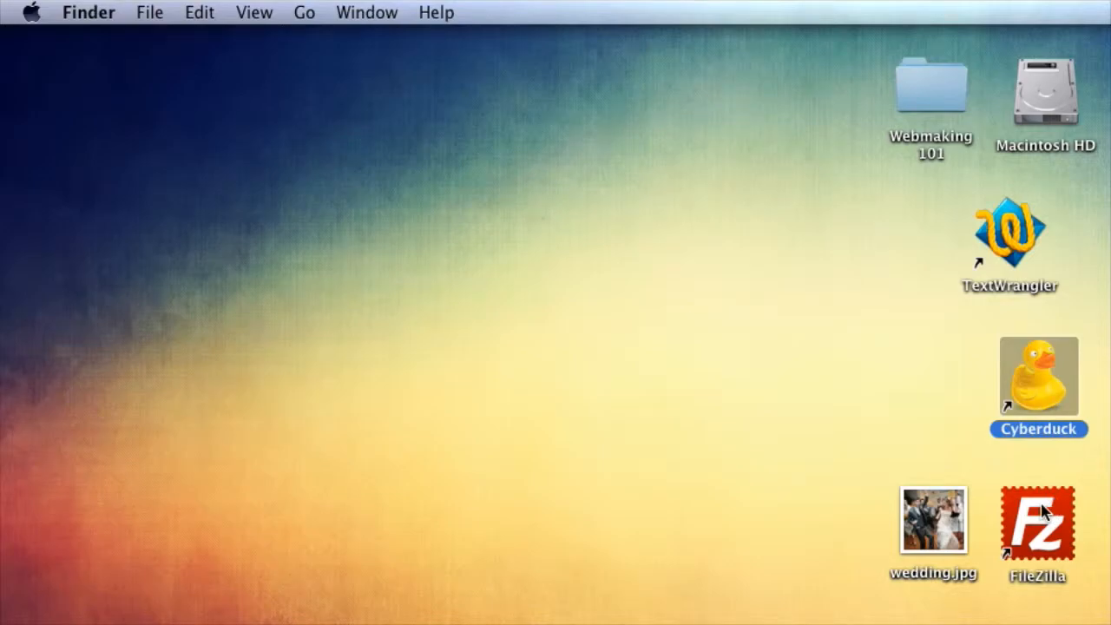
click(1038, 522)
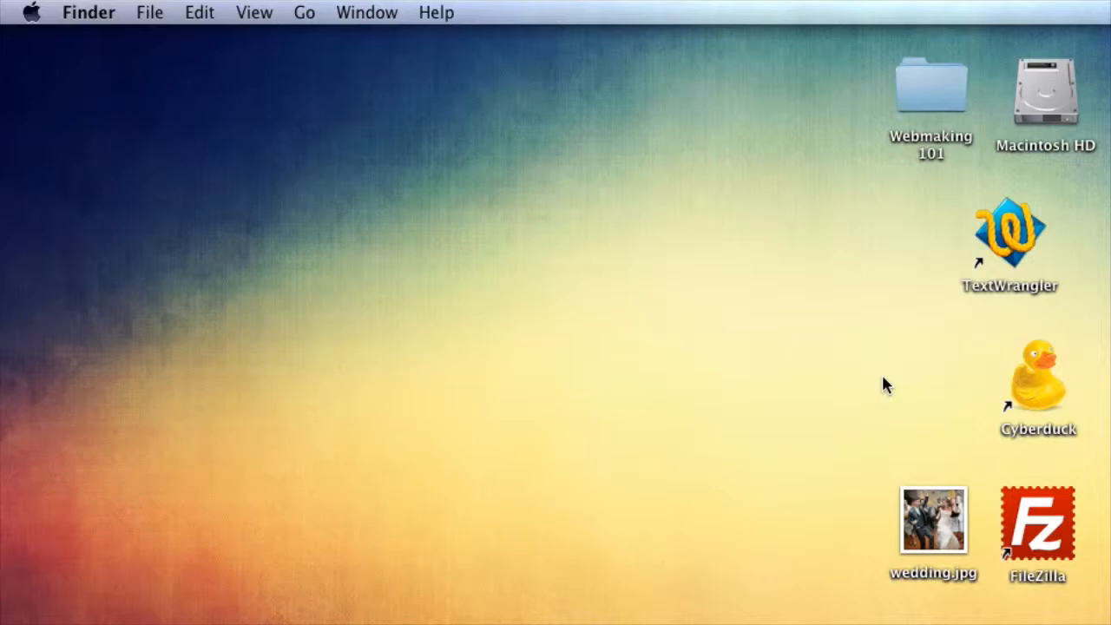
mouse_move(1043, 401)
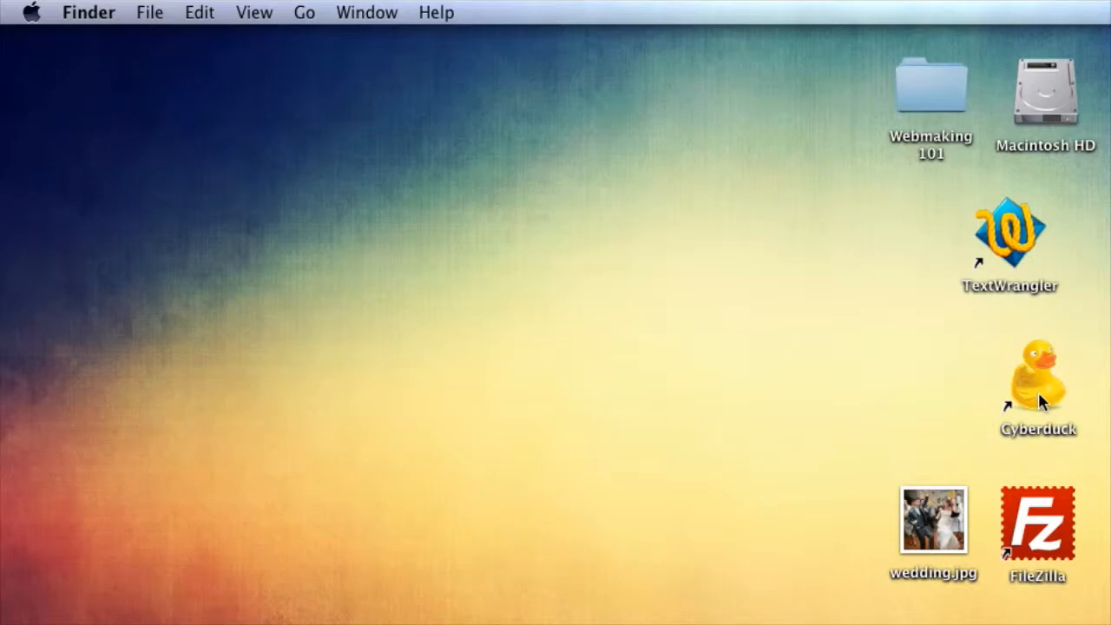
click(1038, 377)
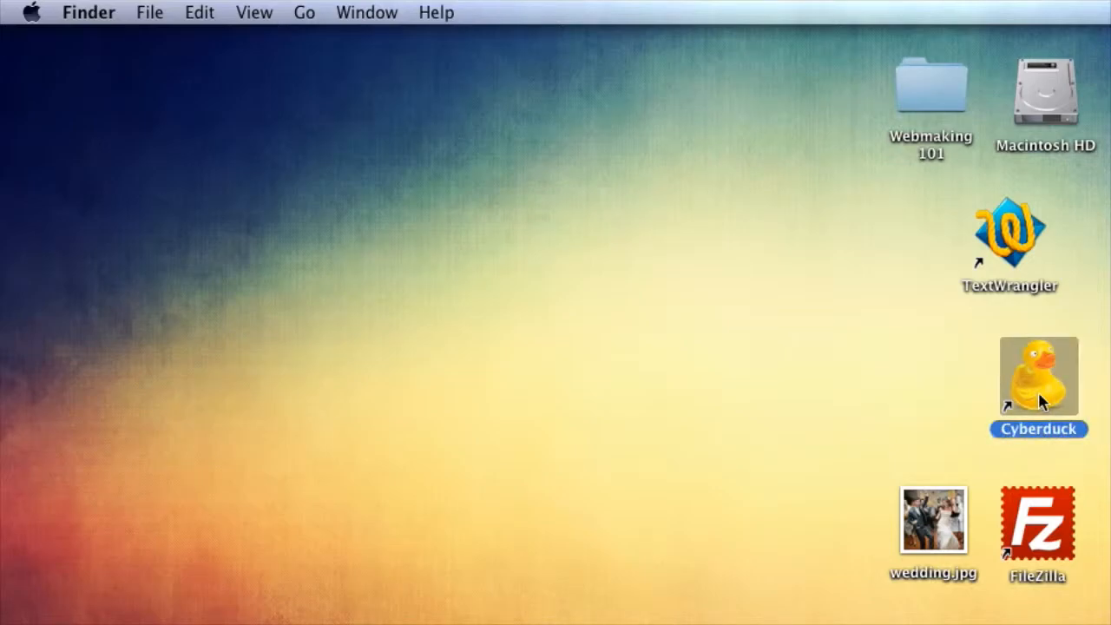
double_click(1038, 375)
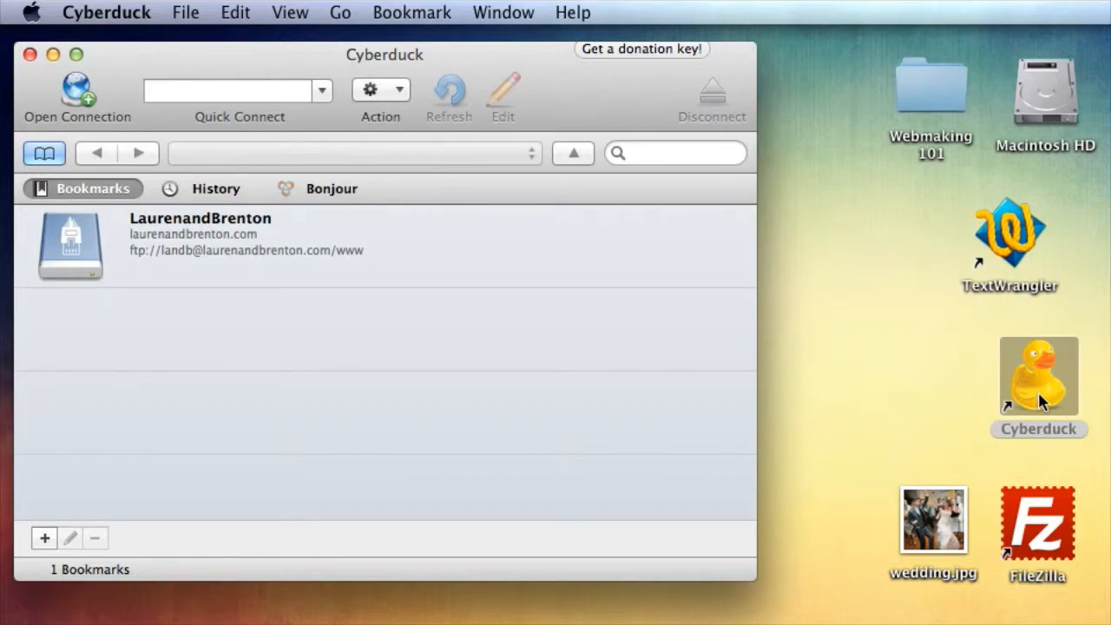
mouse_move(202, 260)
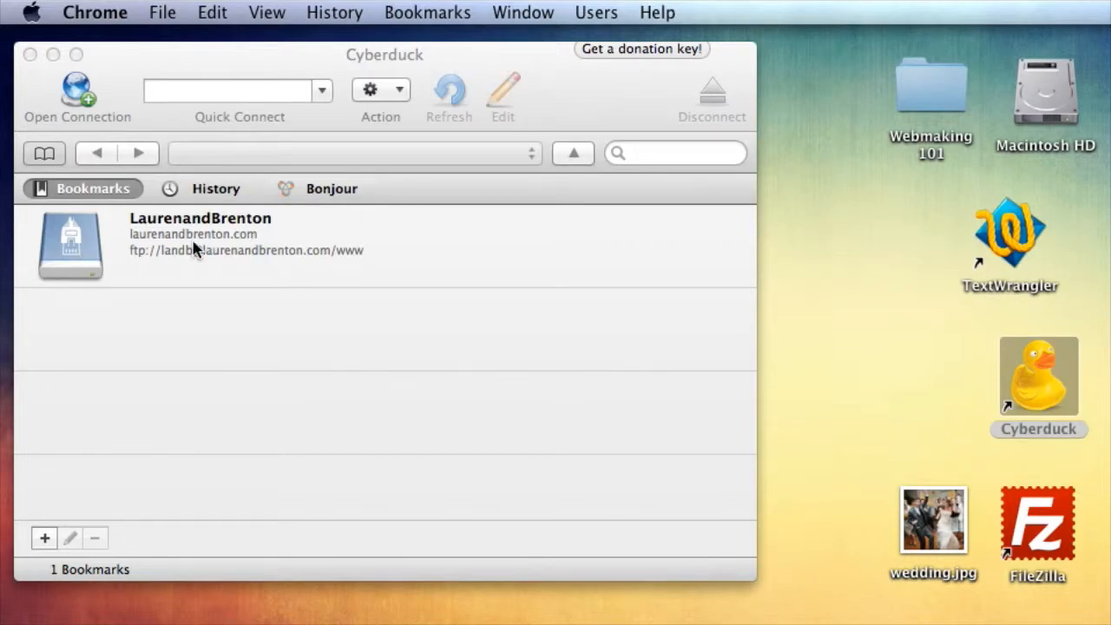
Connect via the LaurenandBrenton bookmark, go to /, enter public_html and sort by Modified.
double_click(201, 233)
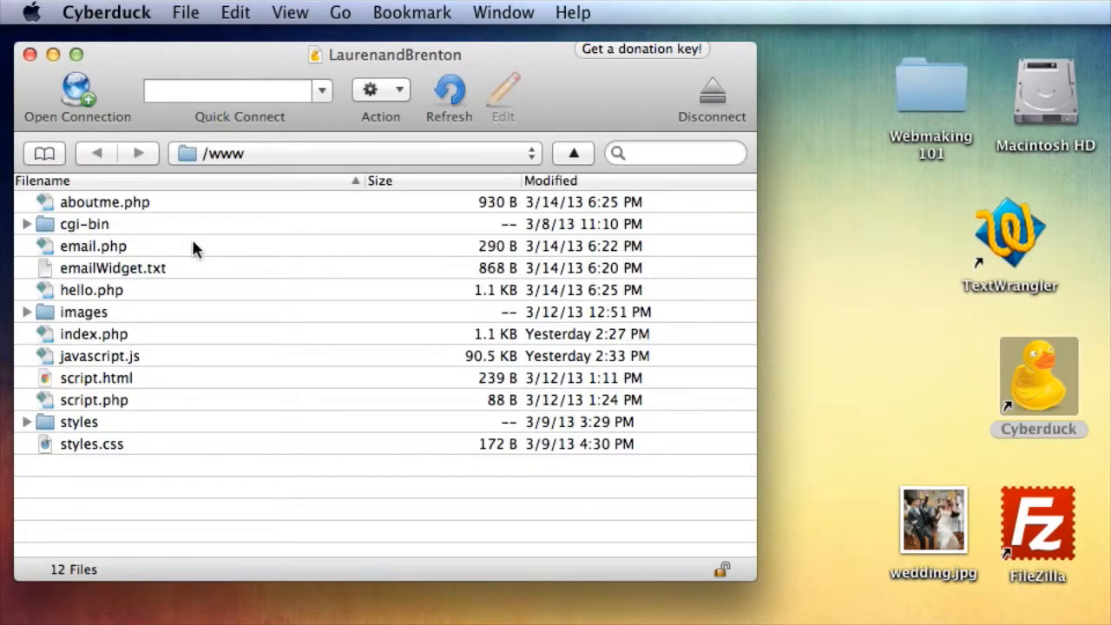
mouse_move(316, 528)
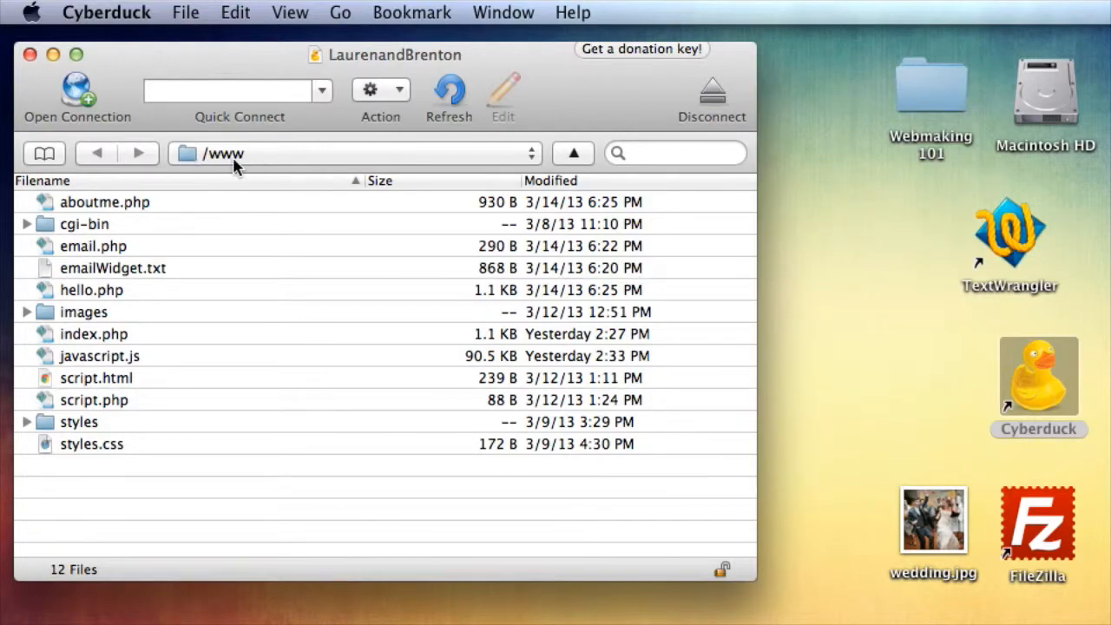
click(573, 153)
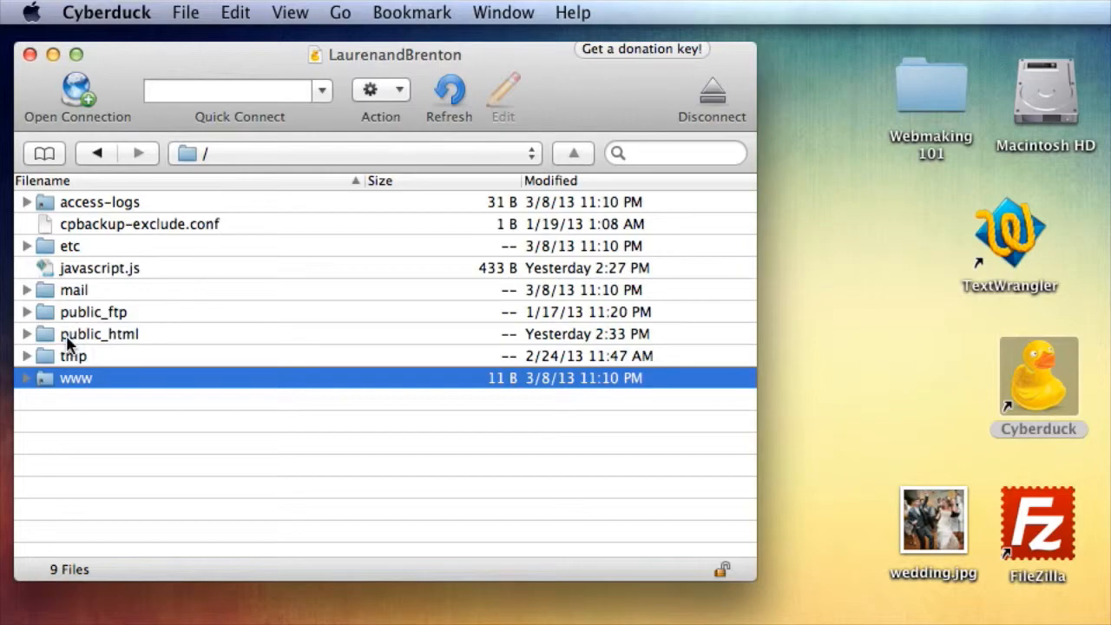
double_click(99, 334)
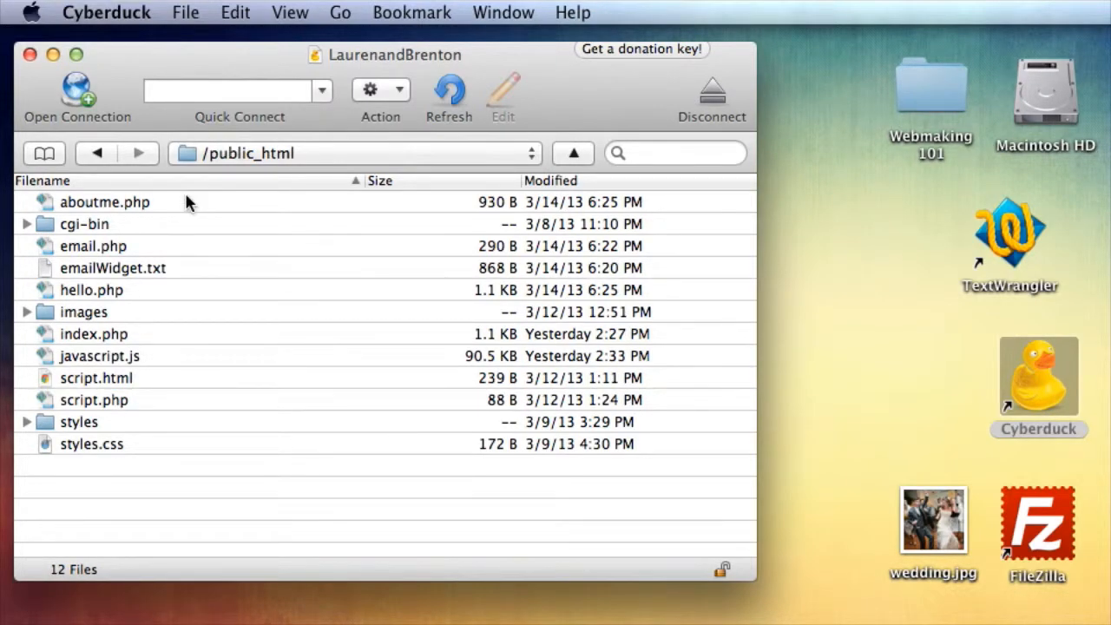
mouse_move(78, 451)
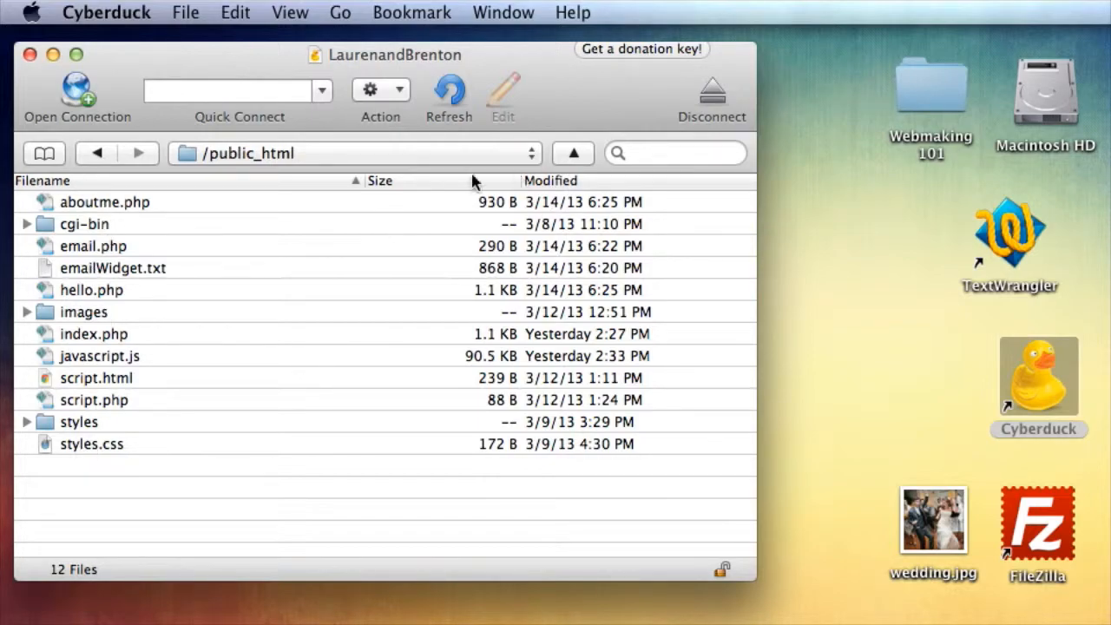
click(550, 181)
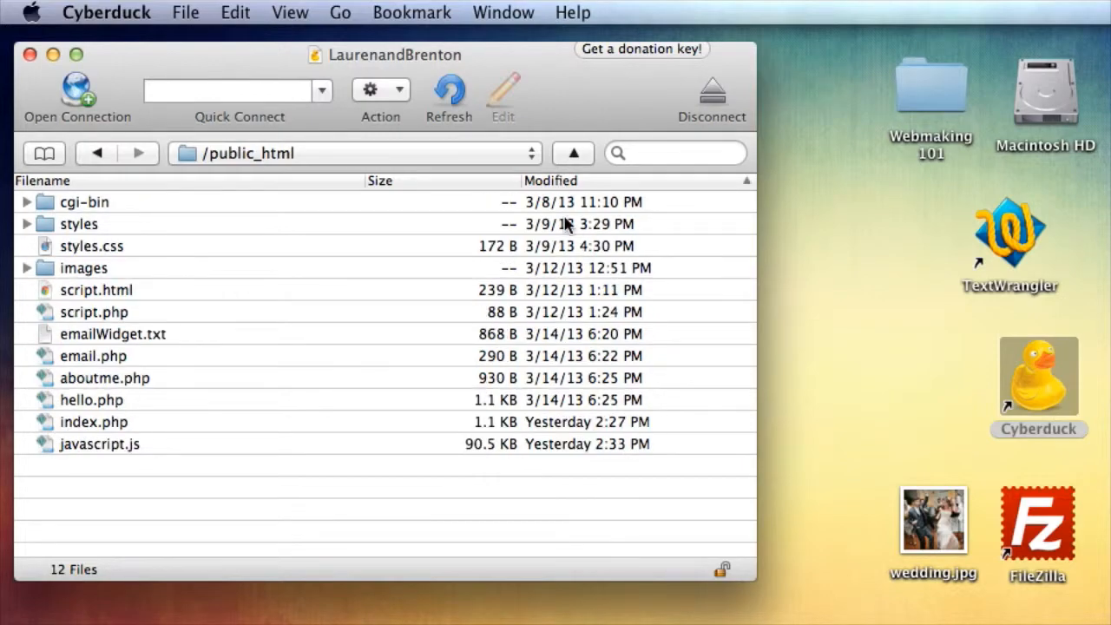
mouse_move(486, 375)
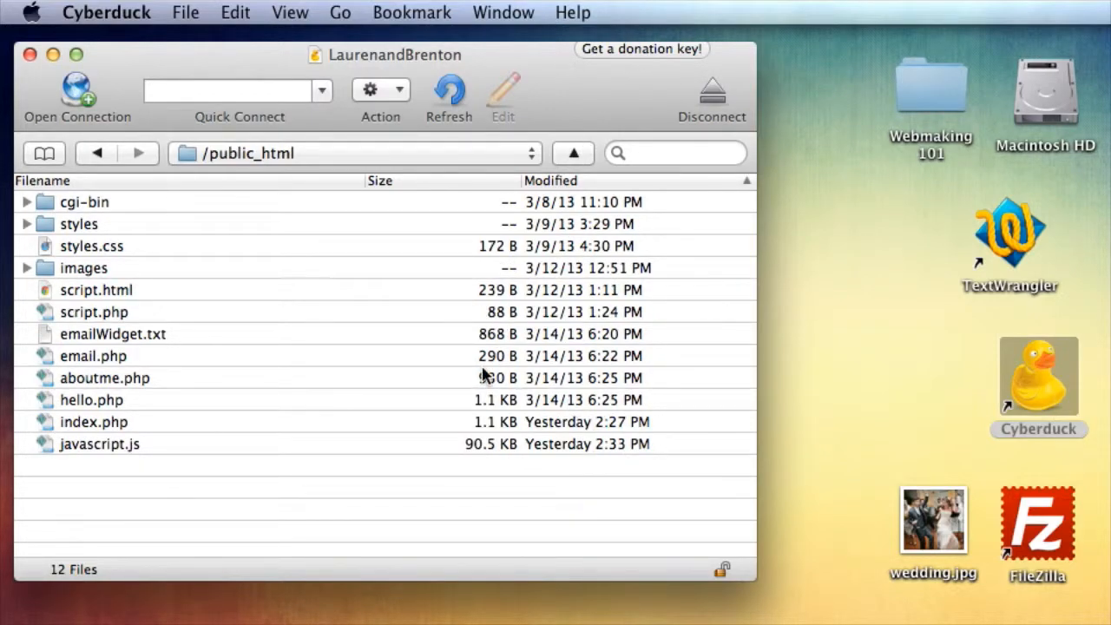
mouse_move(170, 421)
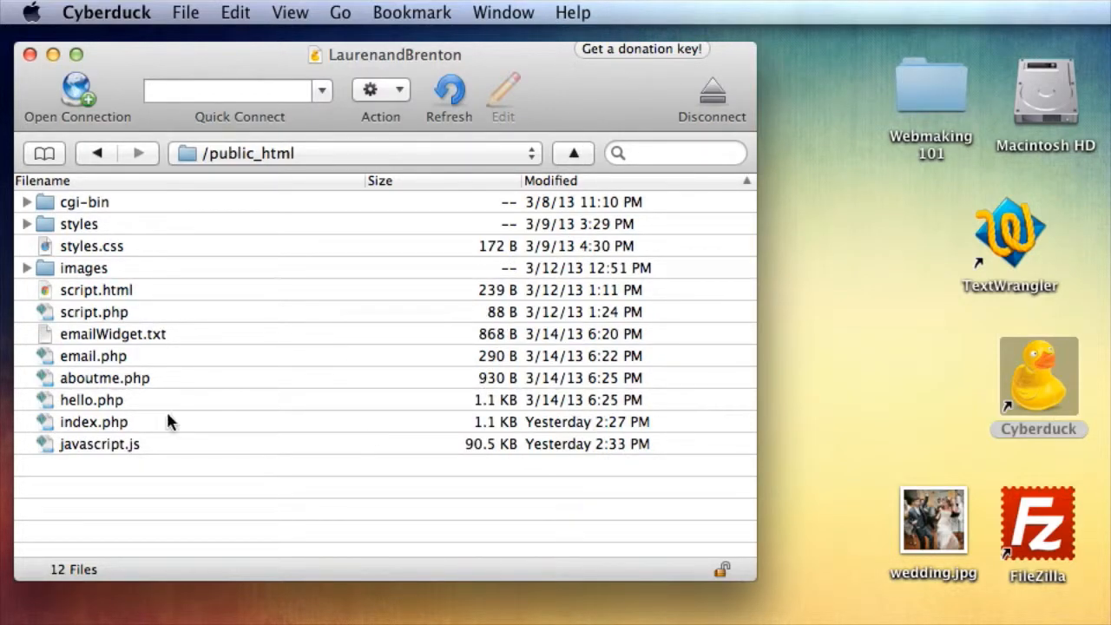
Create a desktop folder renamed as the dated l and b.com backup.
right_click(820, 323)
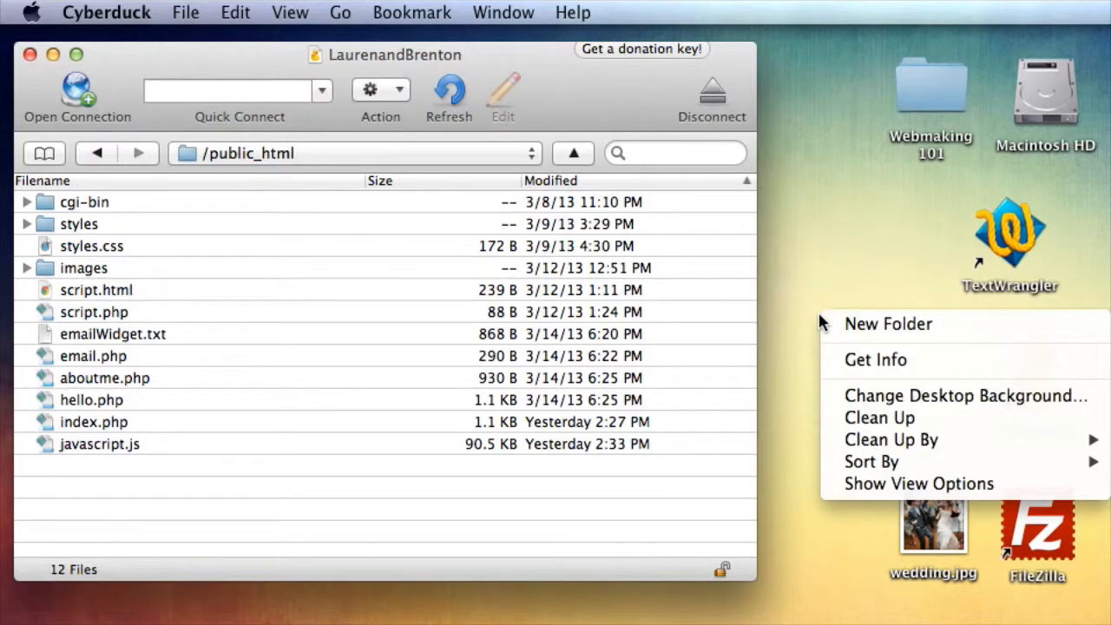
mouse_move(871, 461)
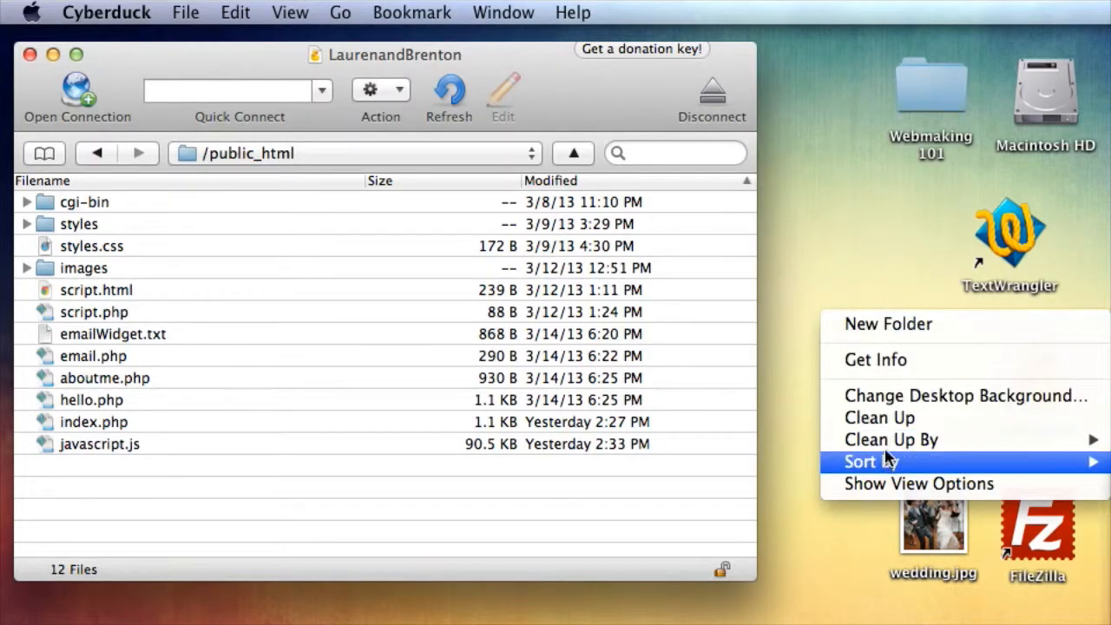
click(889, 325)
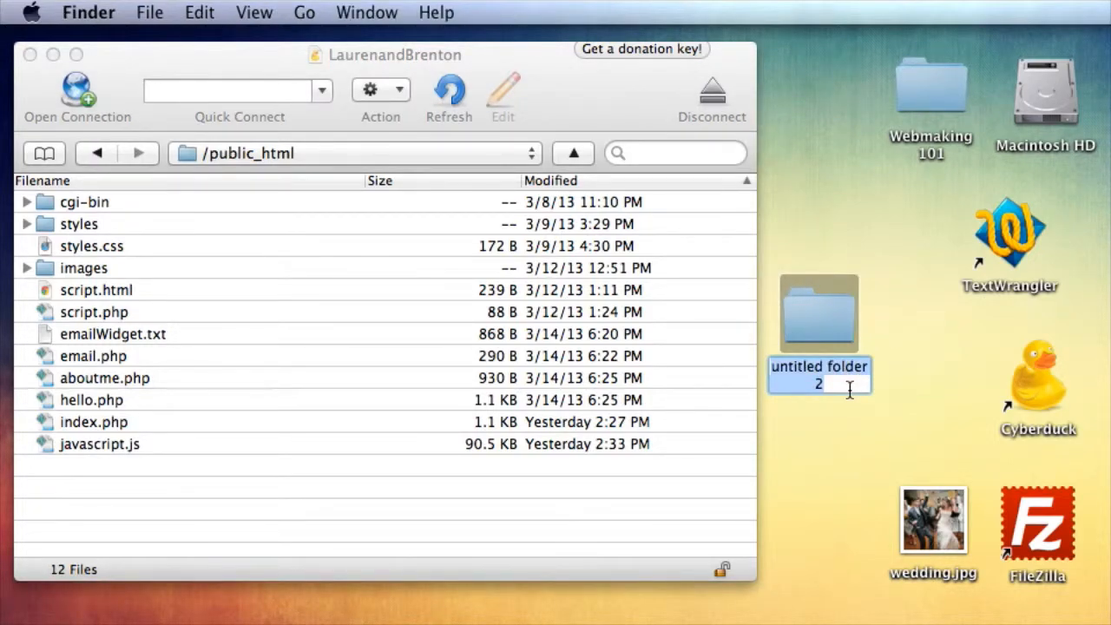
text(I an)
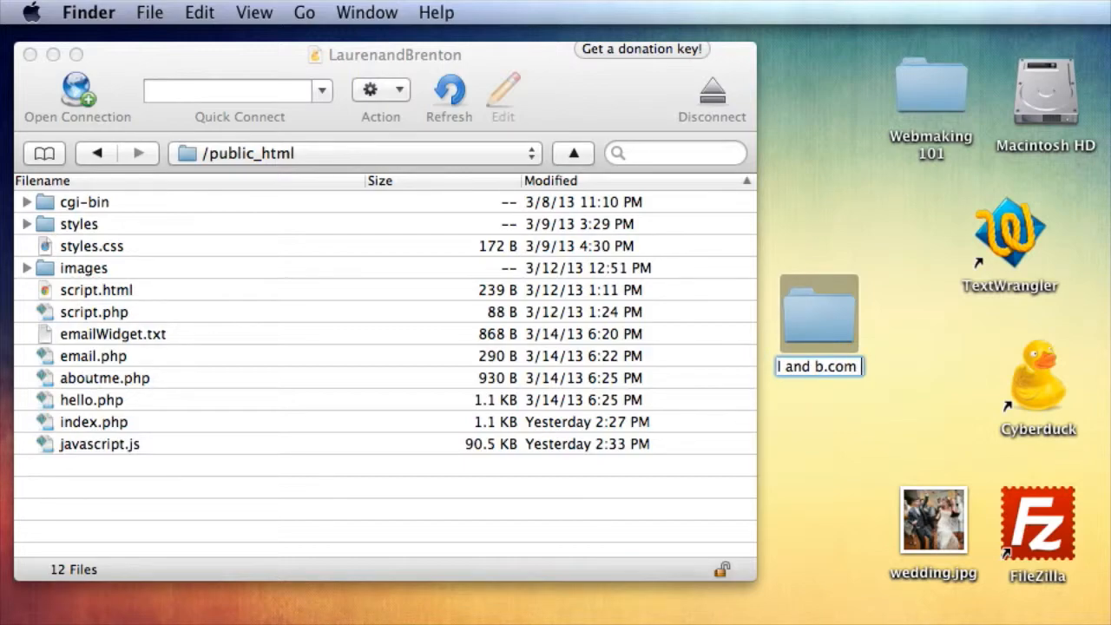
text(bakup)
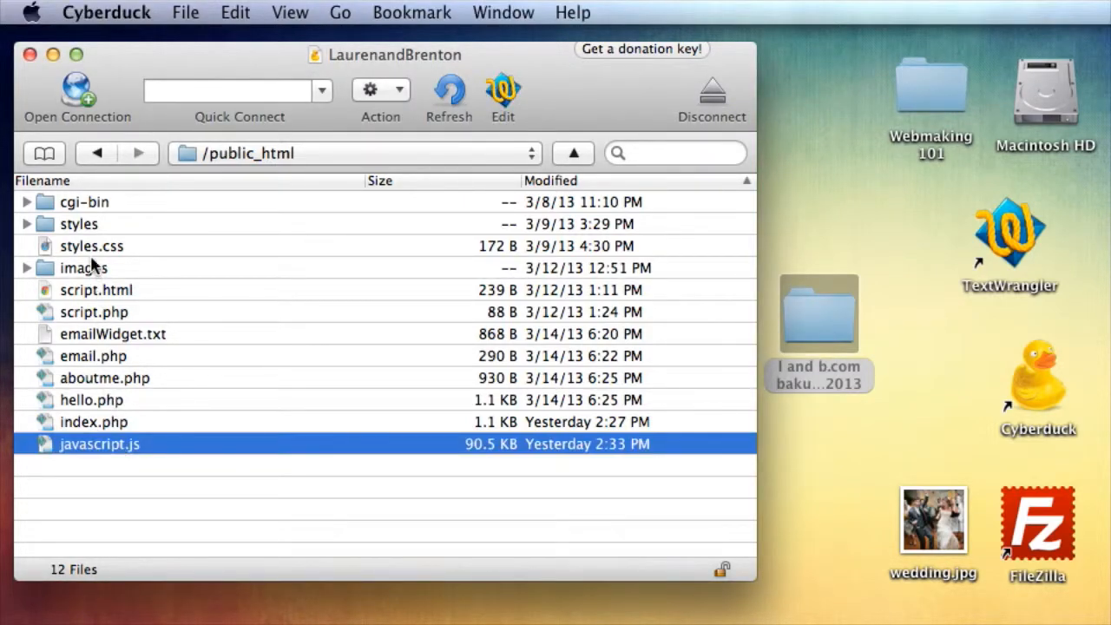
Copy all public_html files into the desktop backup folder and check its contents.
click(78, 224)
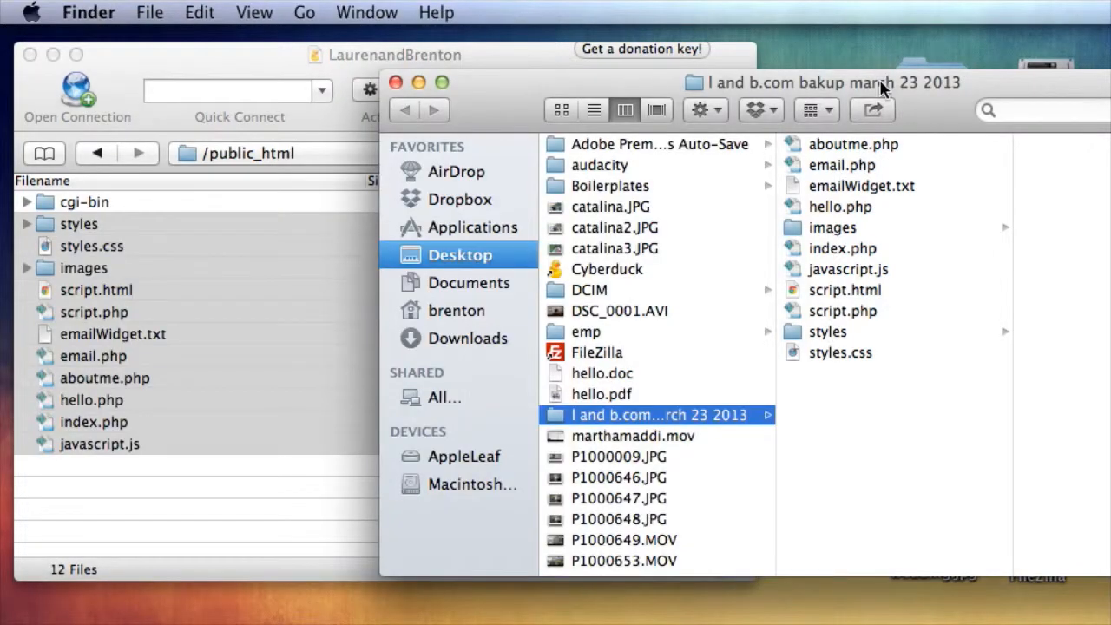
drag(833, 82, 686, 83)
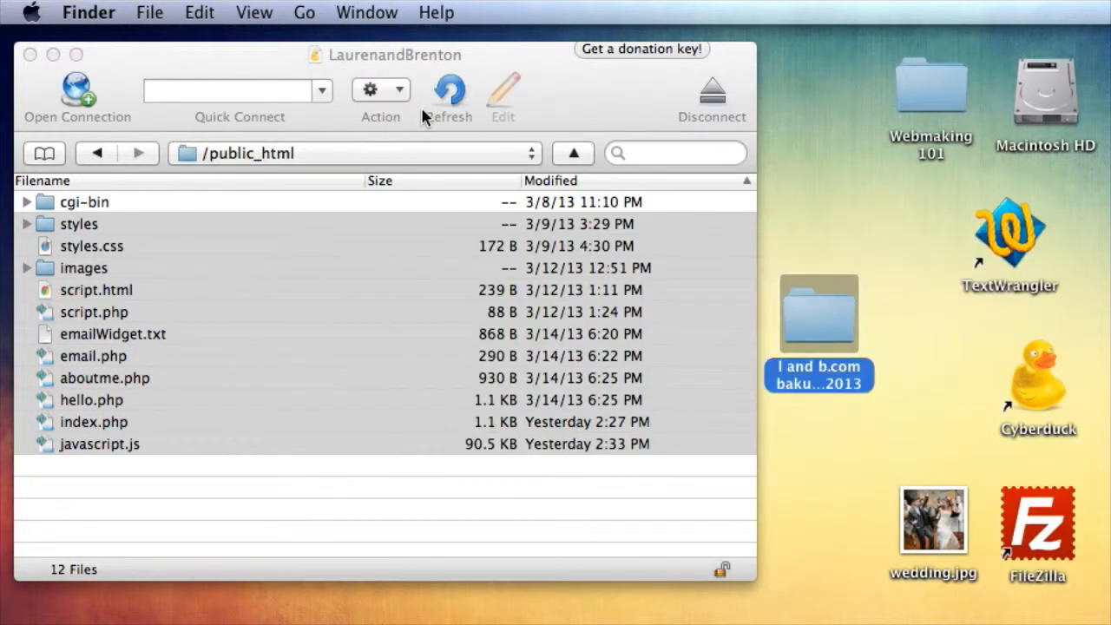
double_click(818, 313)
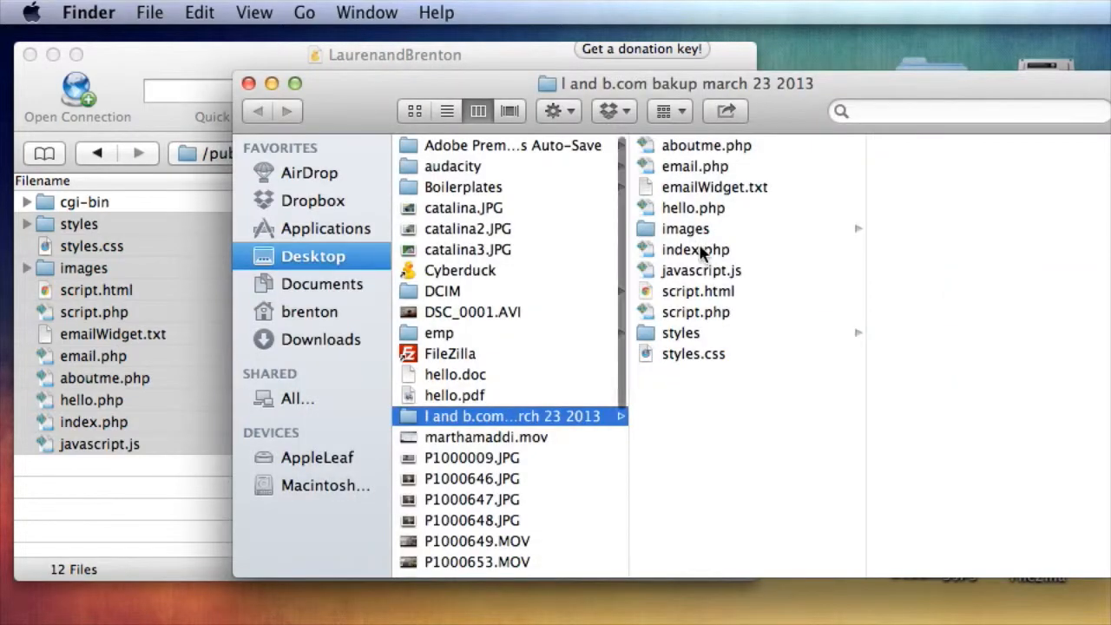
click(248, 84)
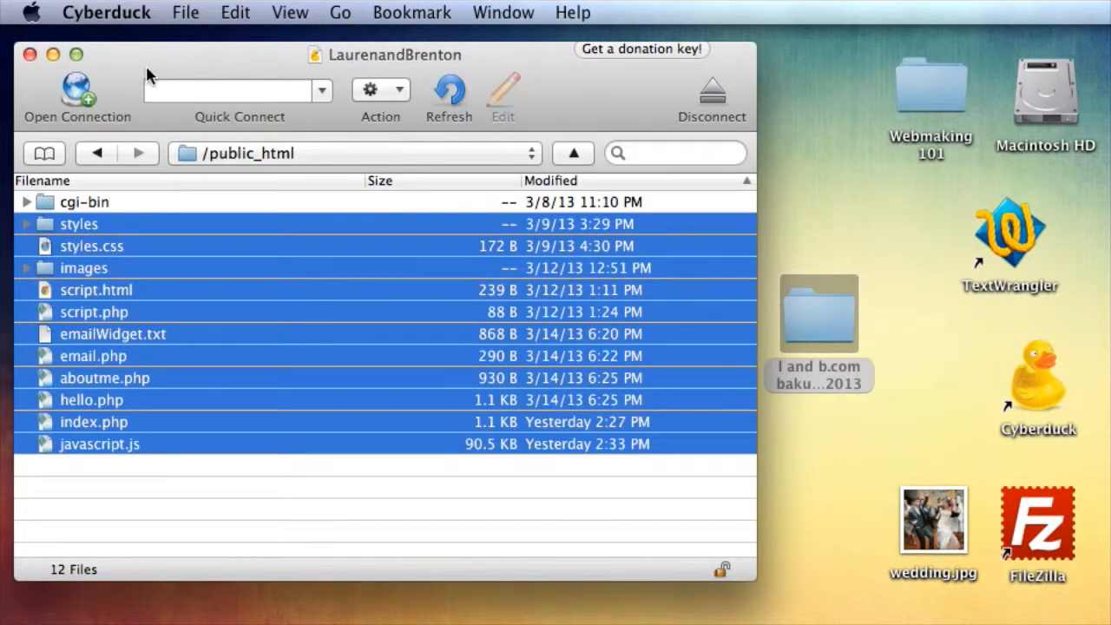
click(184, 477)
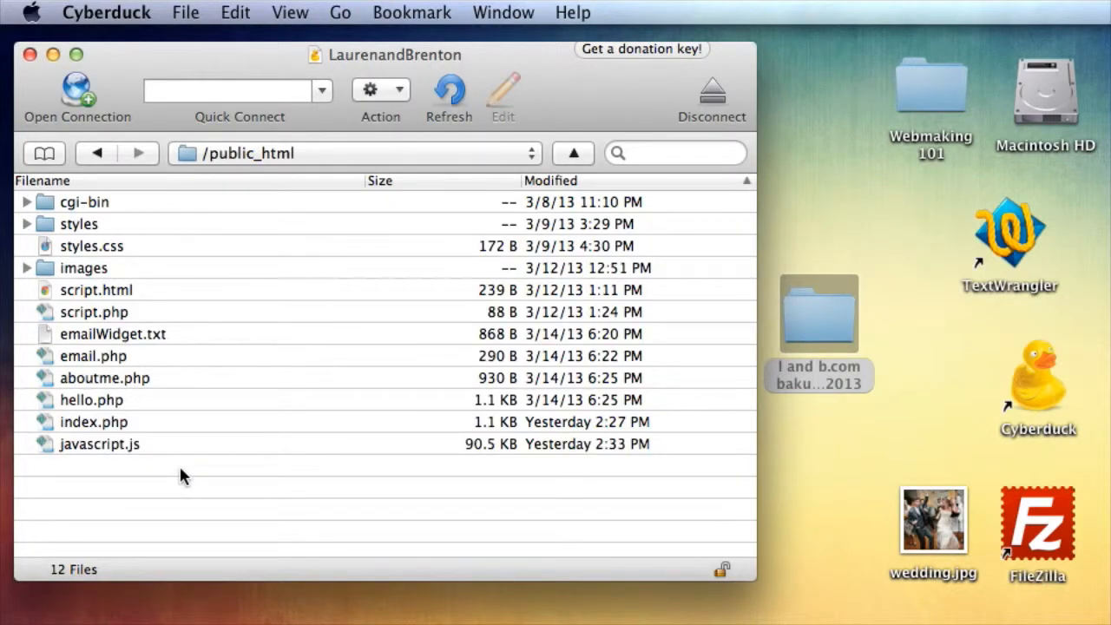
mouse_move(167, 475)
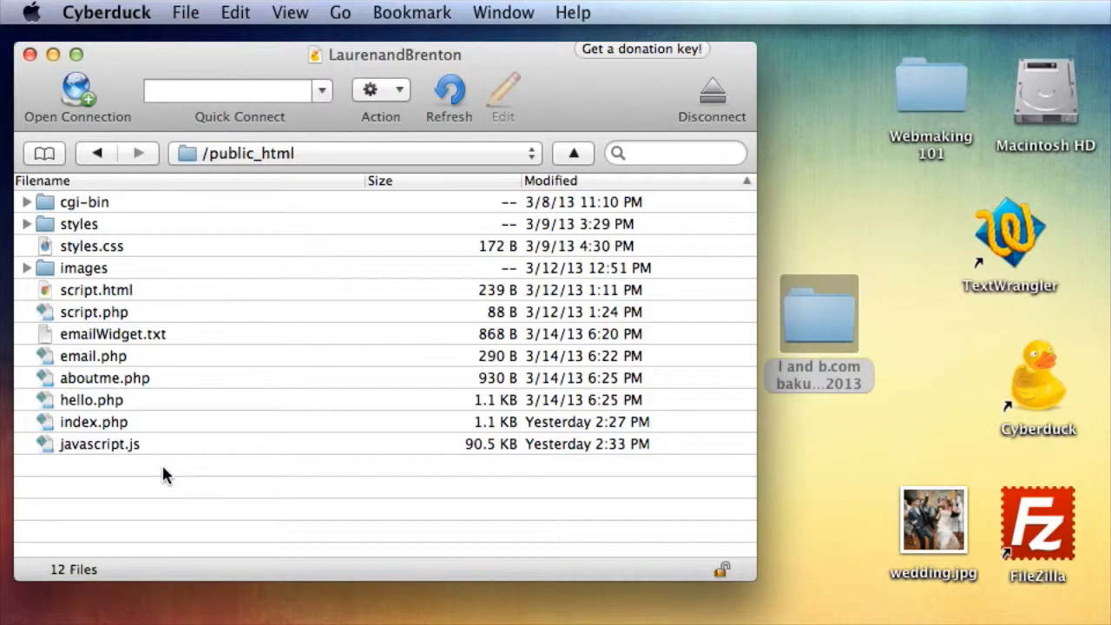
mouse_move(191, 507)
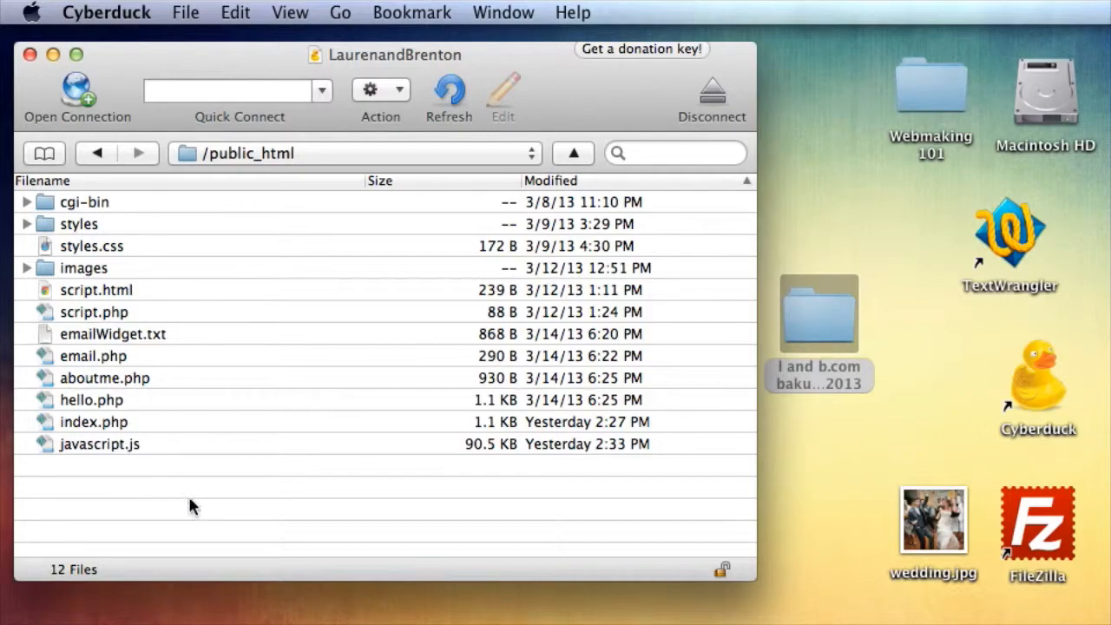
mouse_move(146, 493)
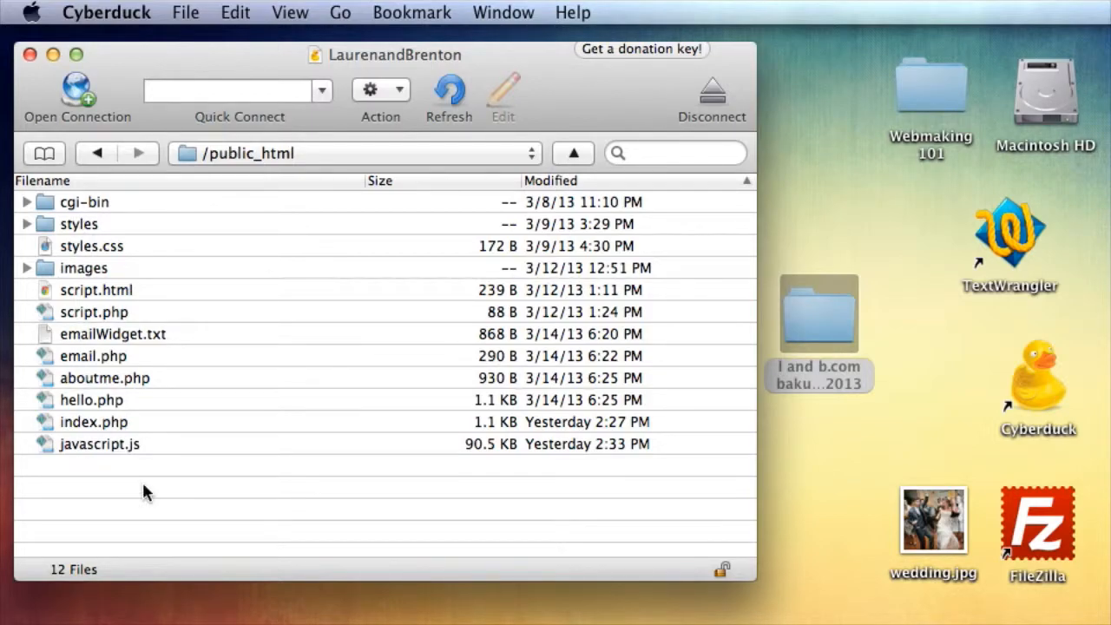
right_click(148, 486)
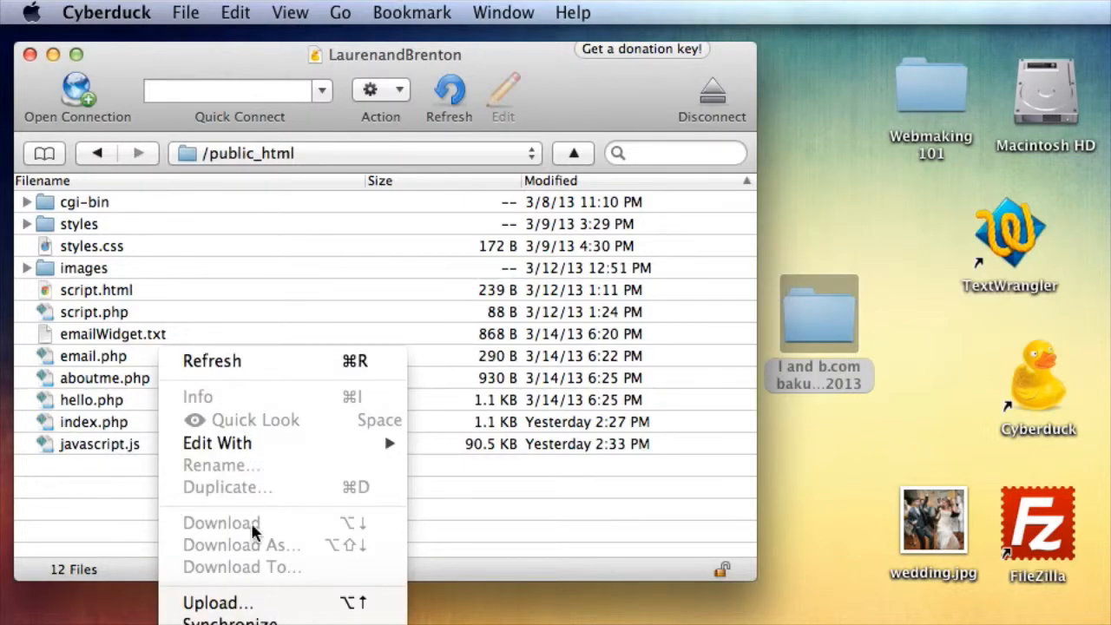
click(167, 253)
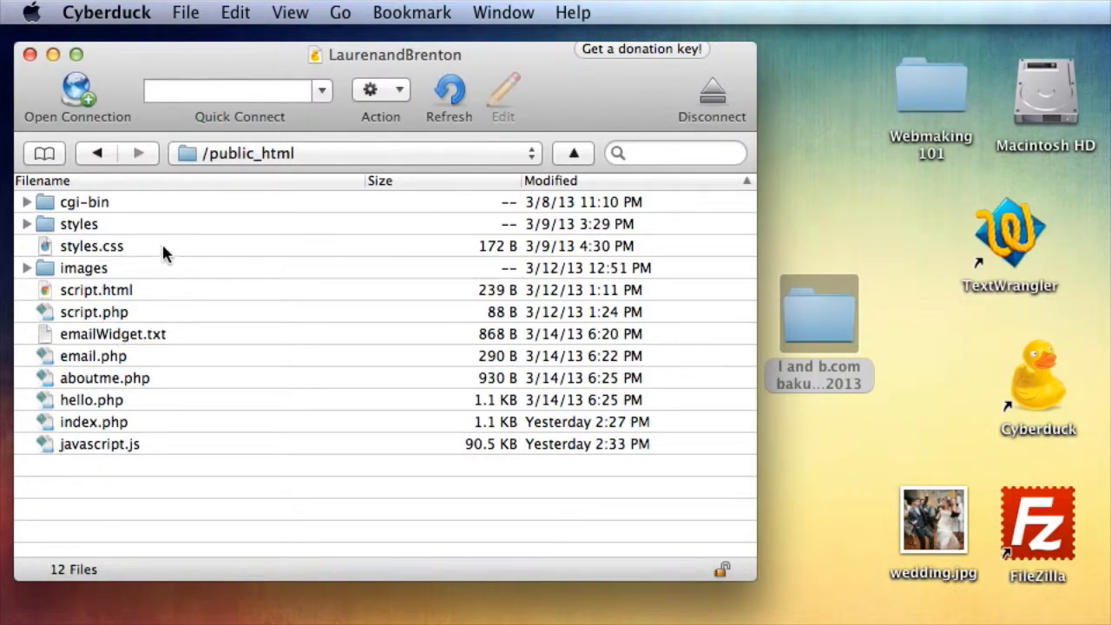
click(90, 247)
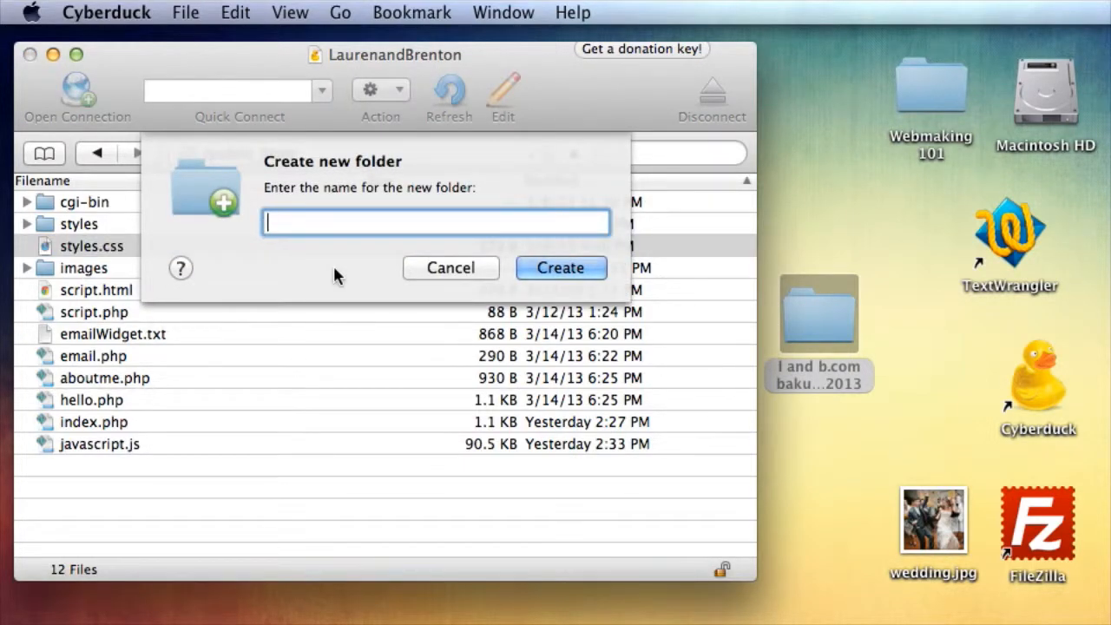
Name the new server folder 'learning' and create it inside public_html.
text(leanr)
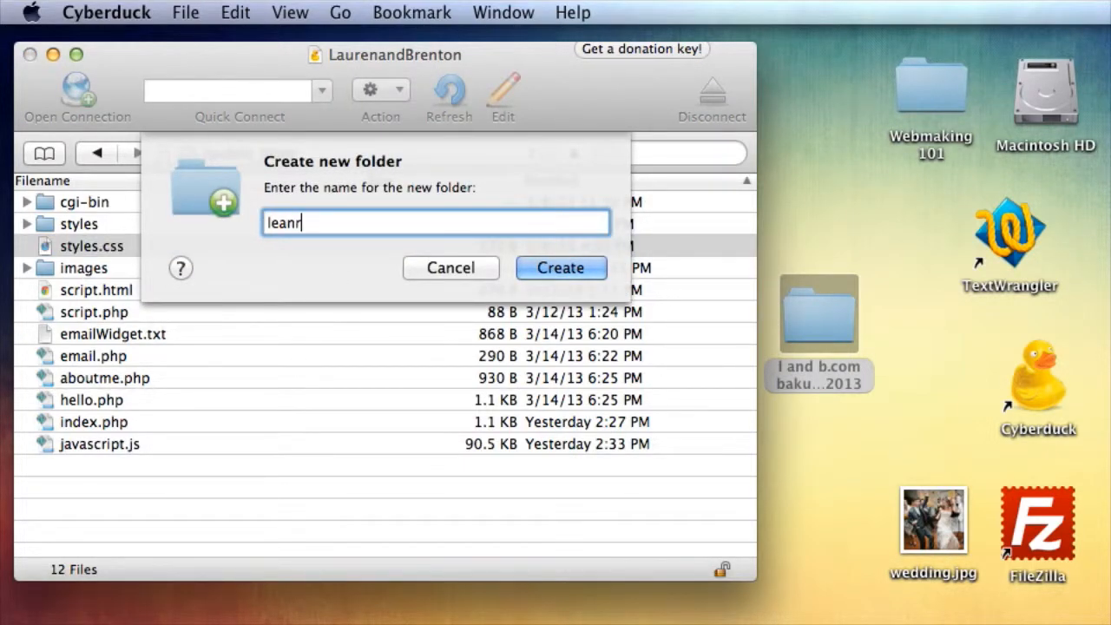
text(learn)
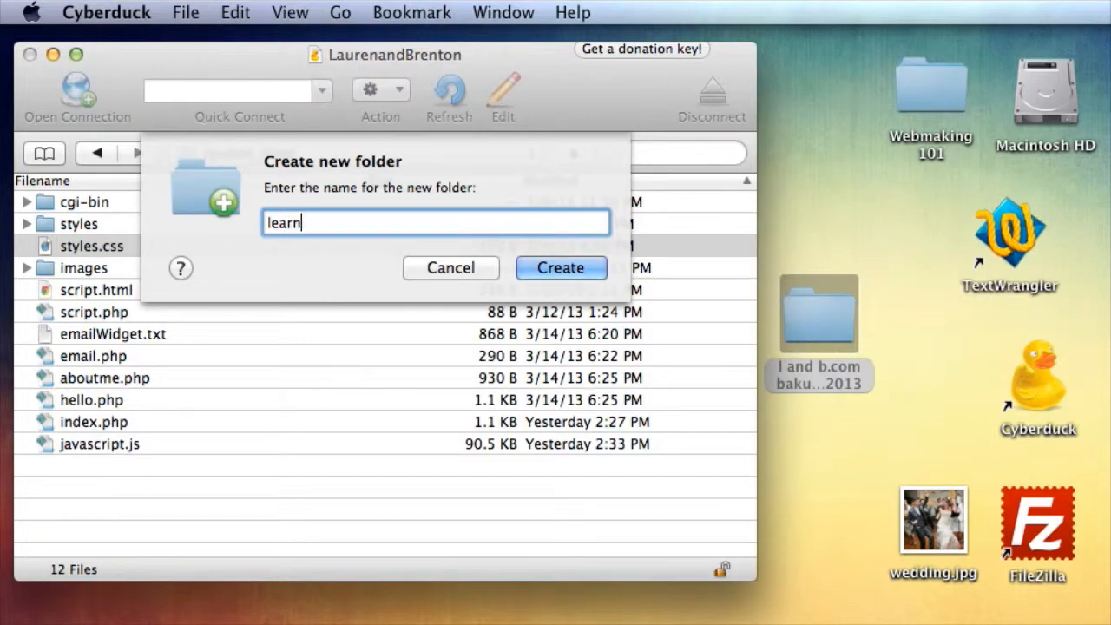
click(559, 267)
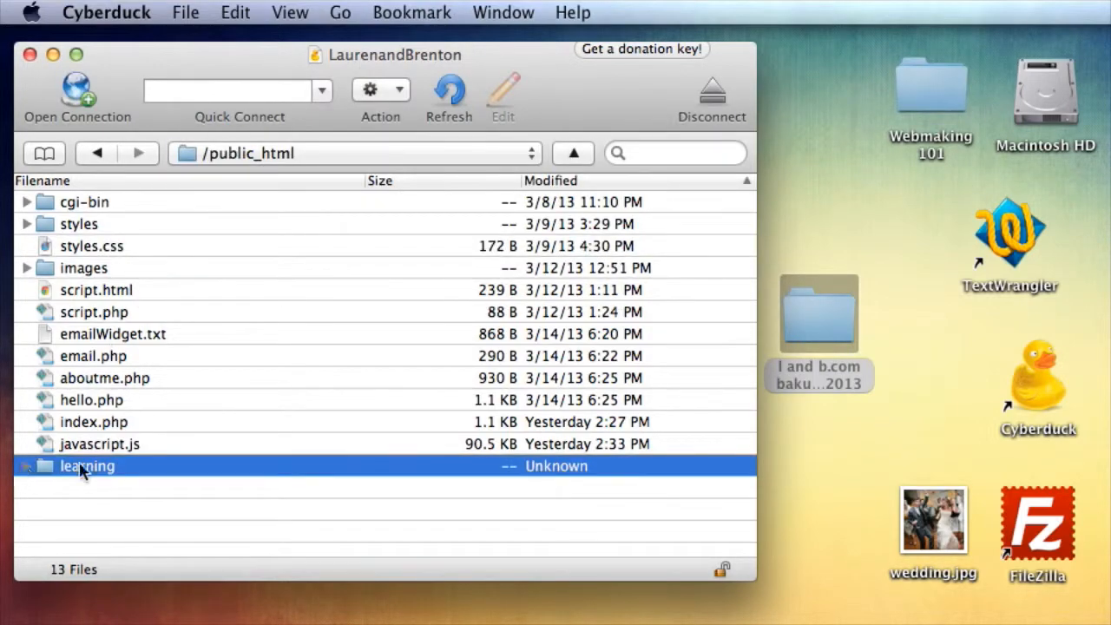
Select the website files from styles through javascript.js to move into learning.
click(99, 444)
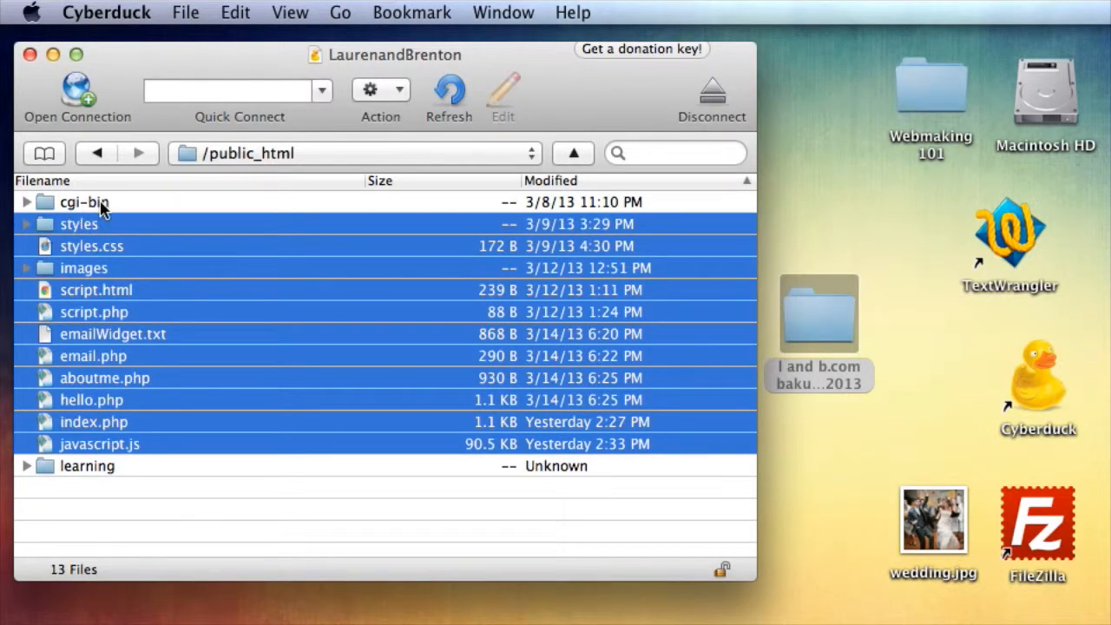
click(86, 465)
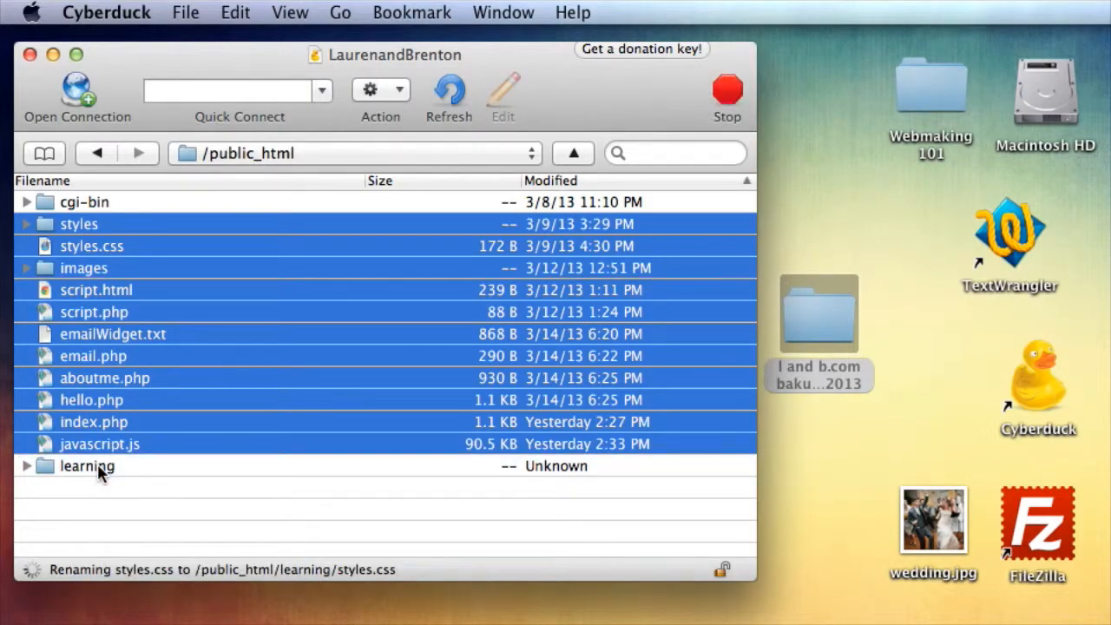
mouse_move(87, 465)
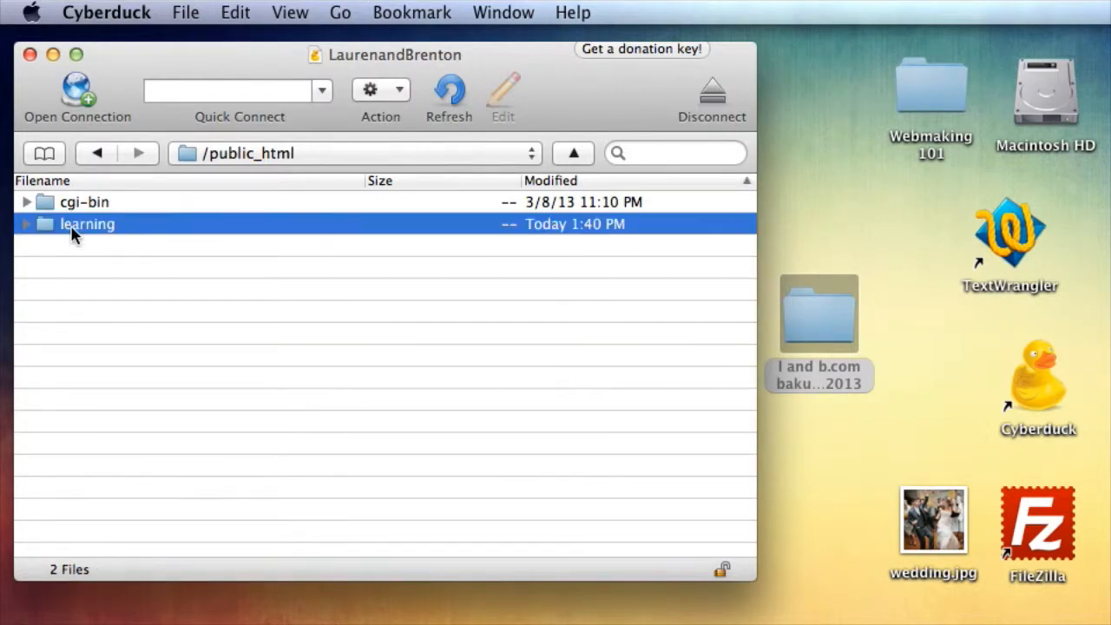
mouse_move(87, 241)
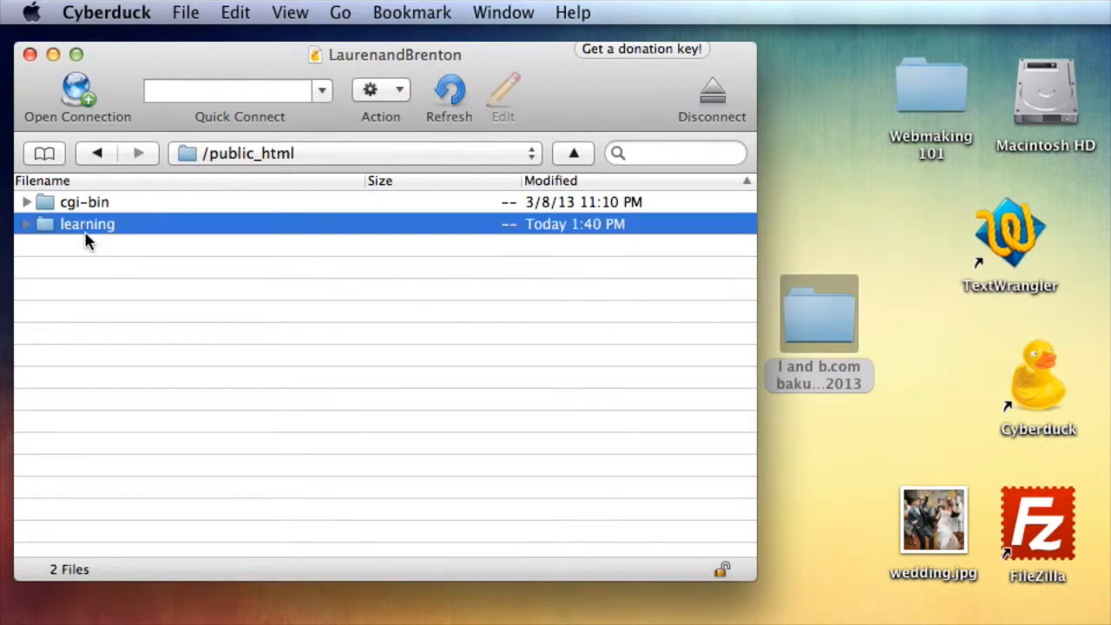
mouse_move(87, 224)
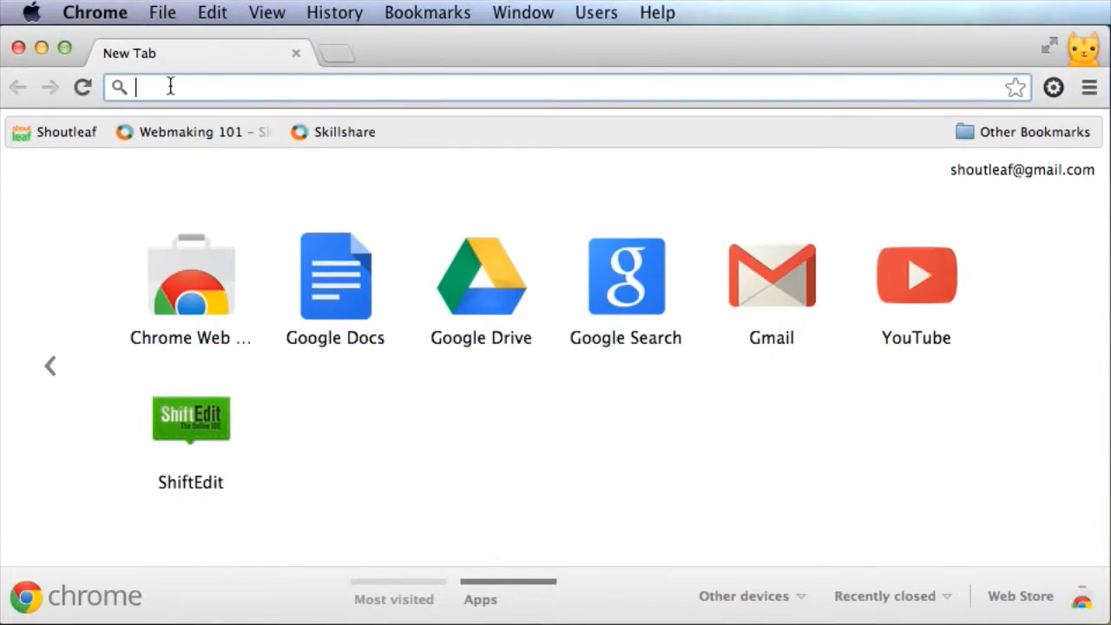
Load laurenandbrenton.com/learning/ and browse the My first page and About Me links.
text(laurenandbrenton.com/learning/)
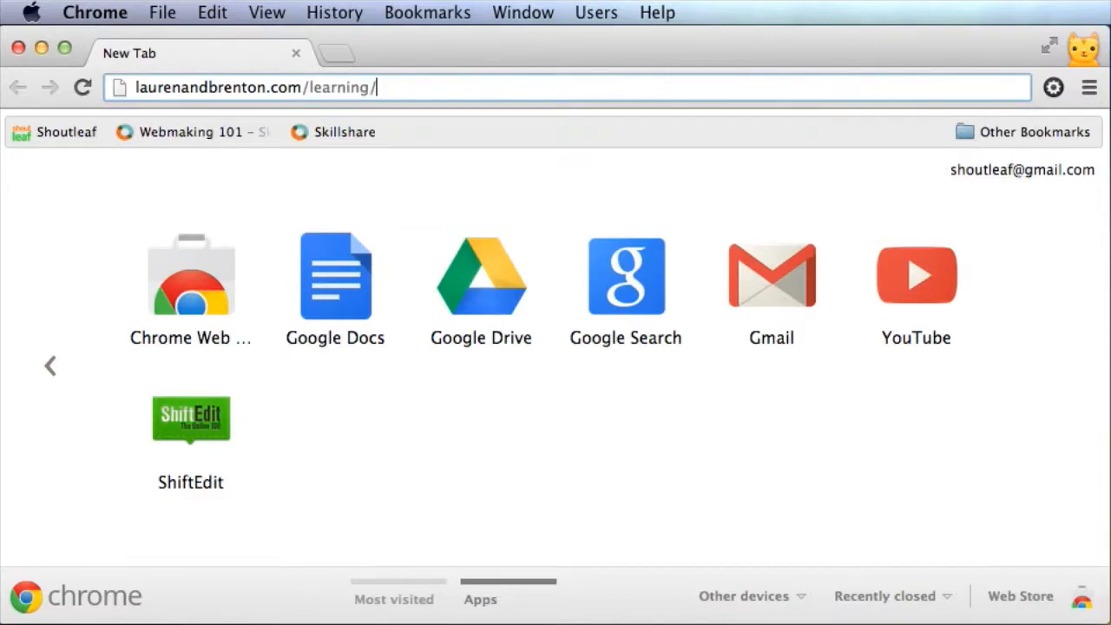
key(Return)
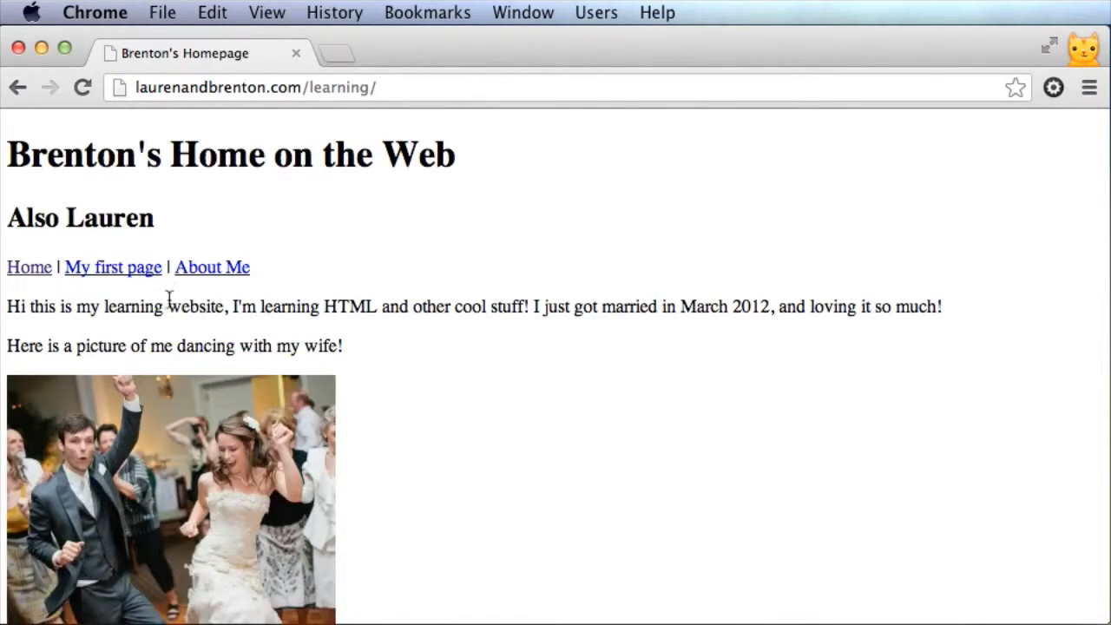
click(111, 267)
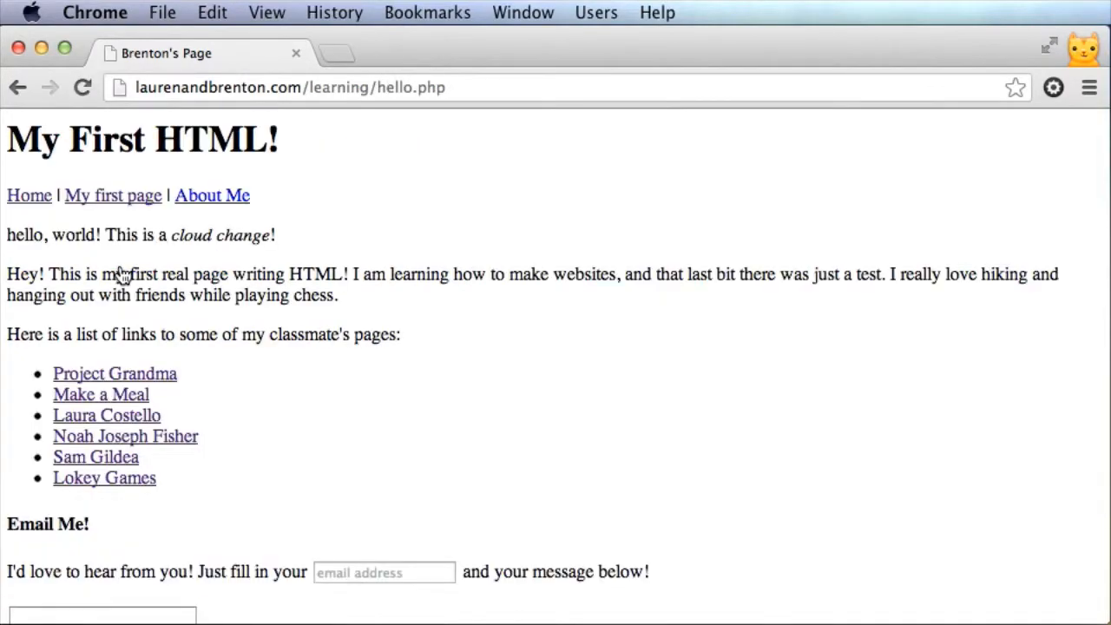
click(212, 195)
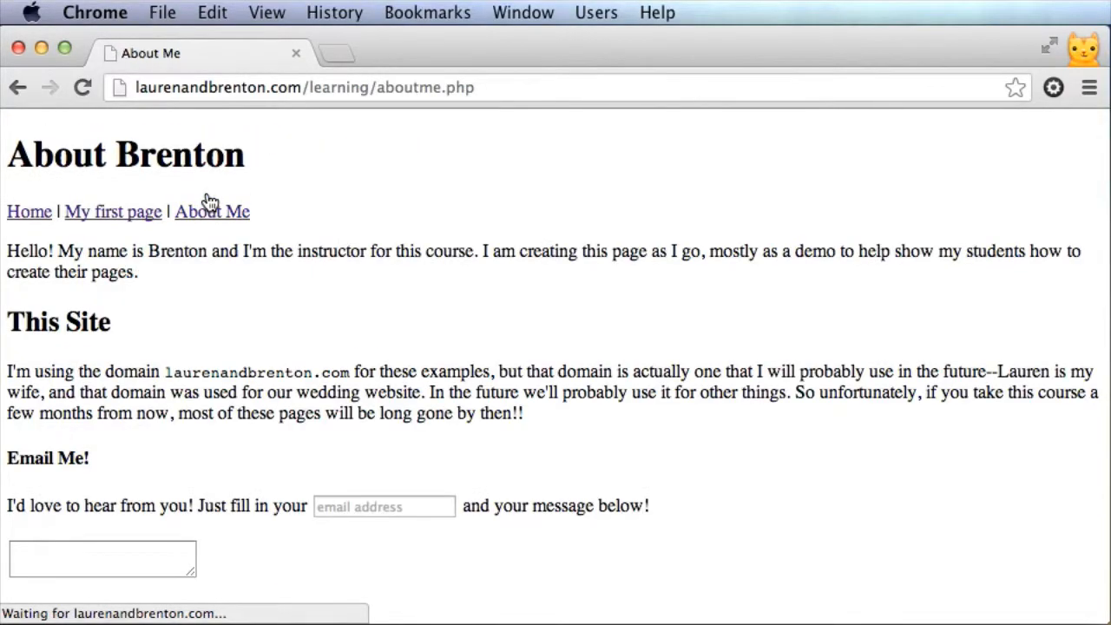
click(113, 212)
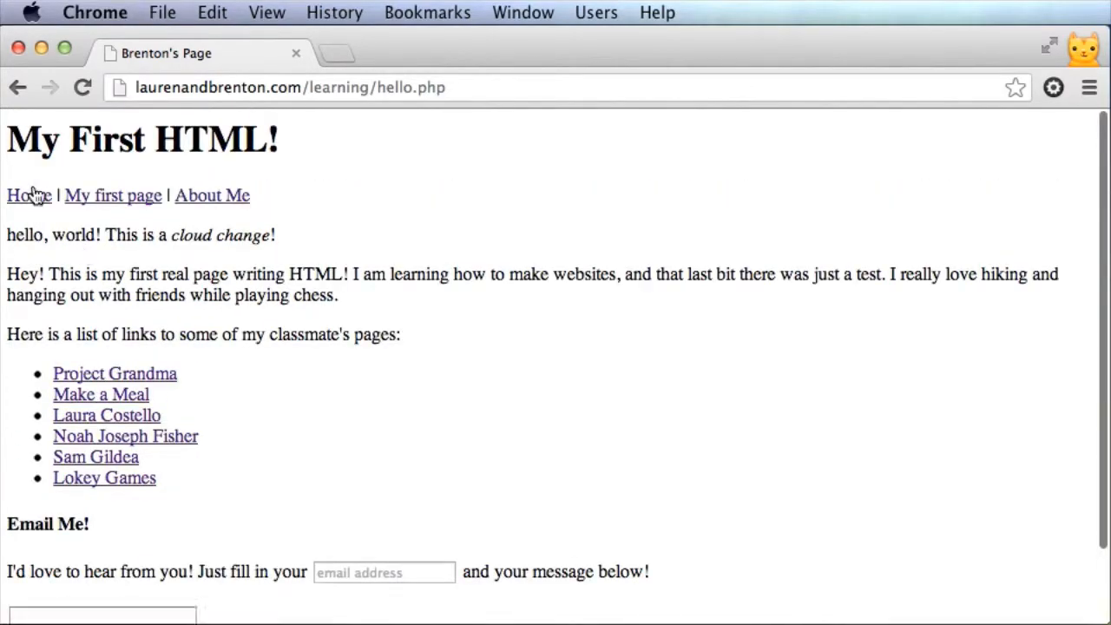
scroll(down, 3)
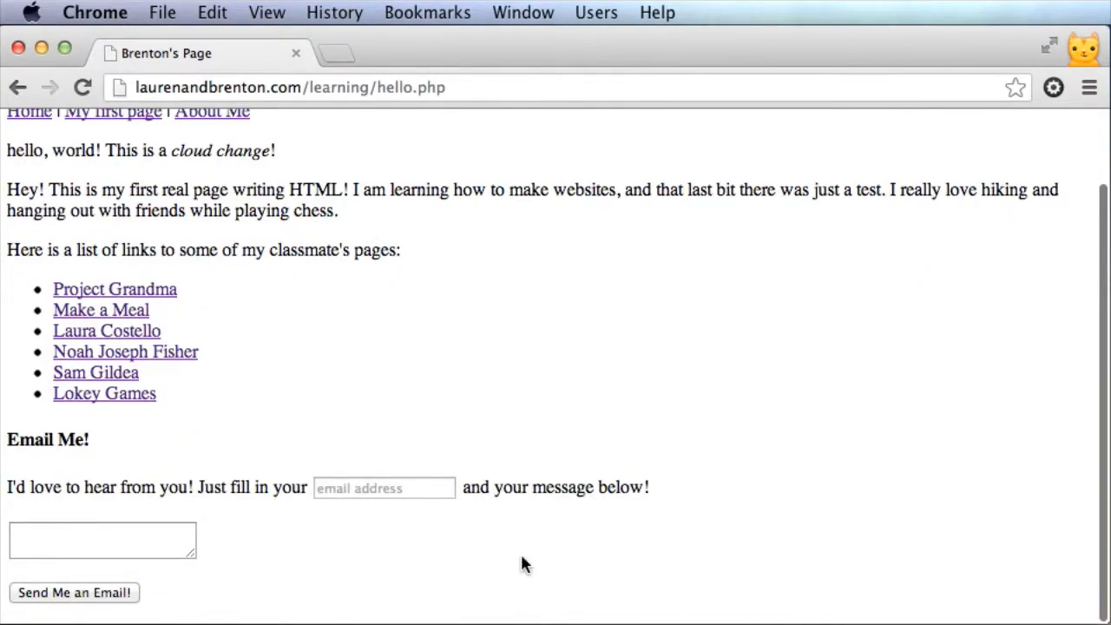
mouse_move(242, 488)
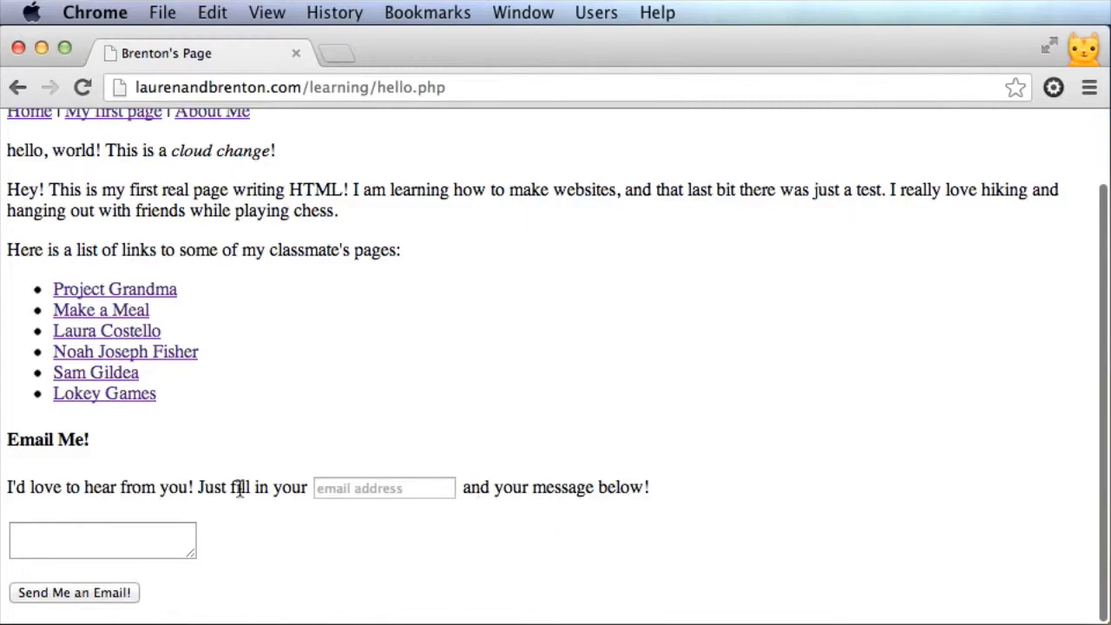
scroll(up, 3)
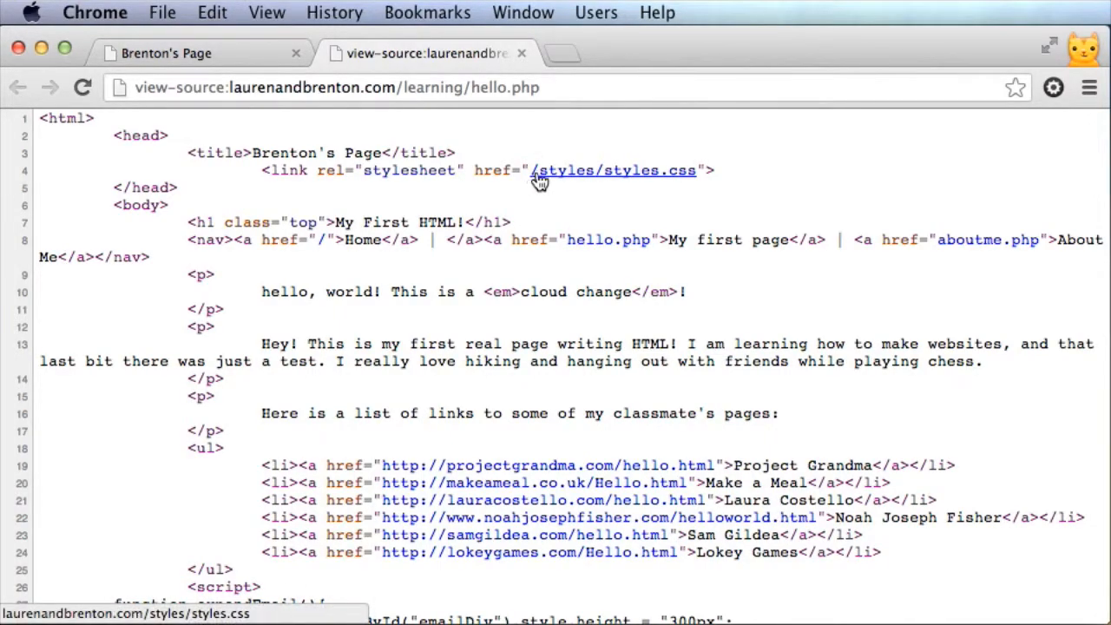
mouse_move(627, 174)
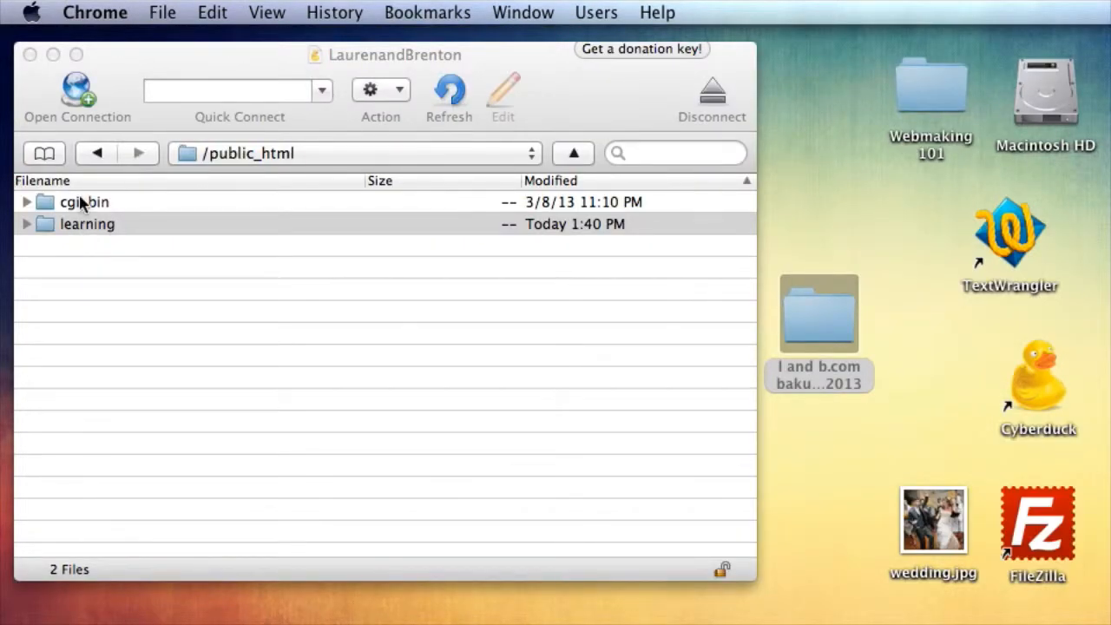
mouse_move(118, 288)
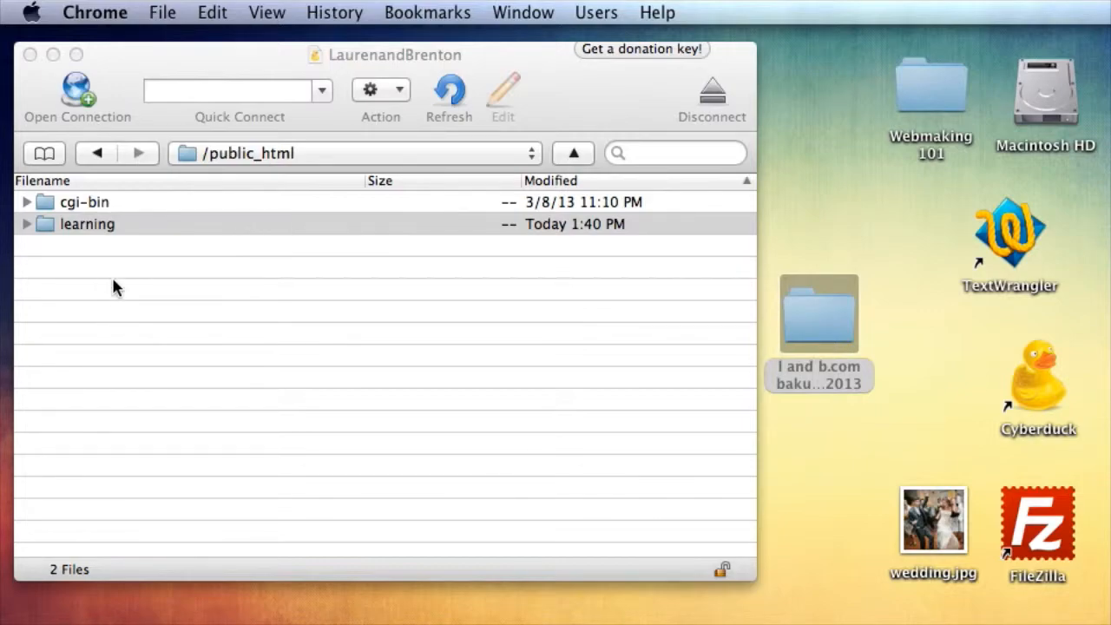
click(86, 224)
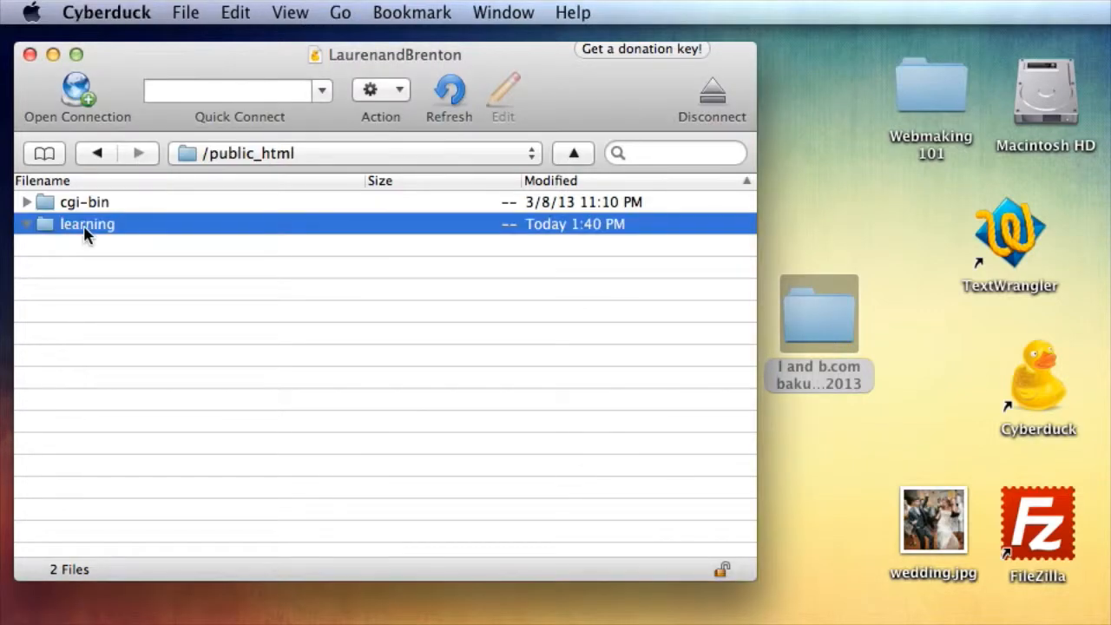
double_click(86, 222)
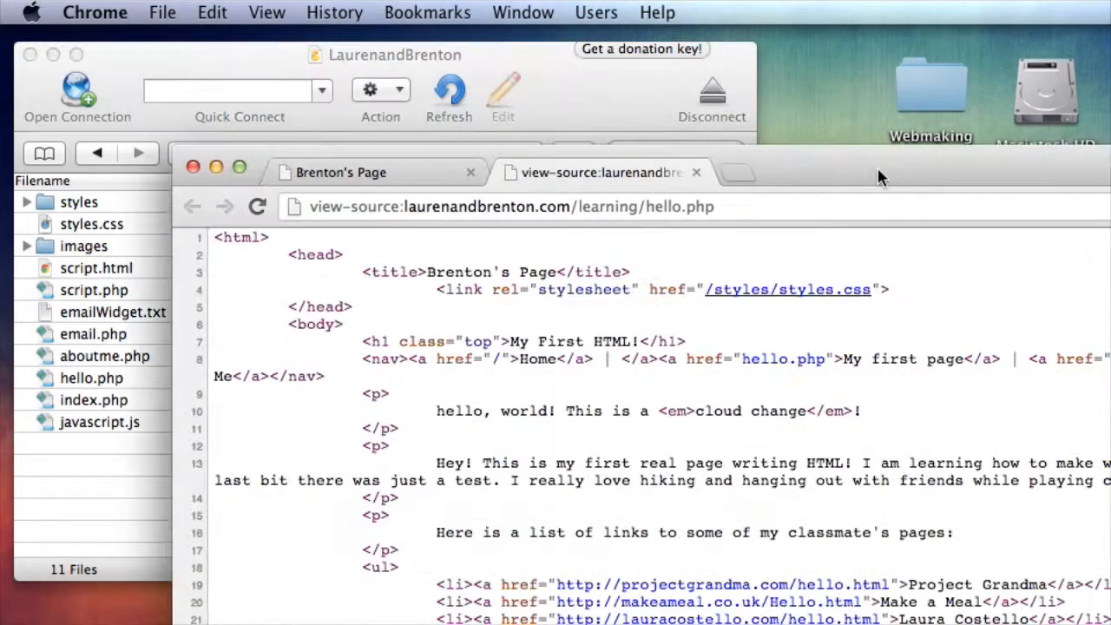
mouse_move(663, 286)
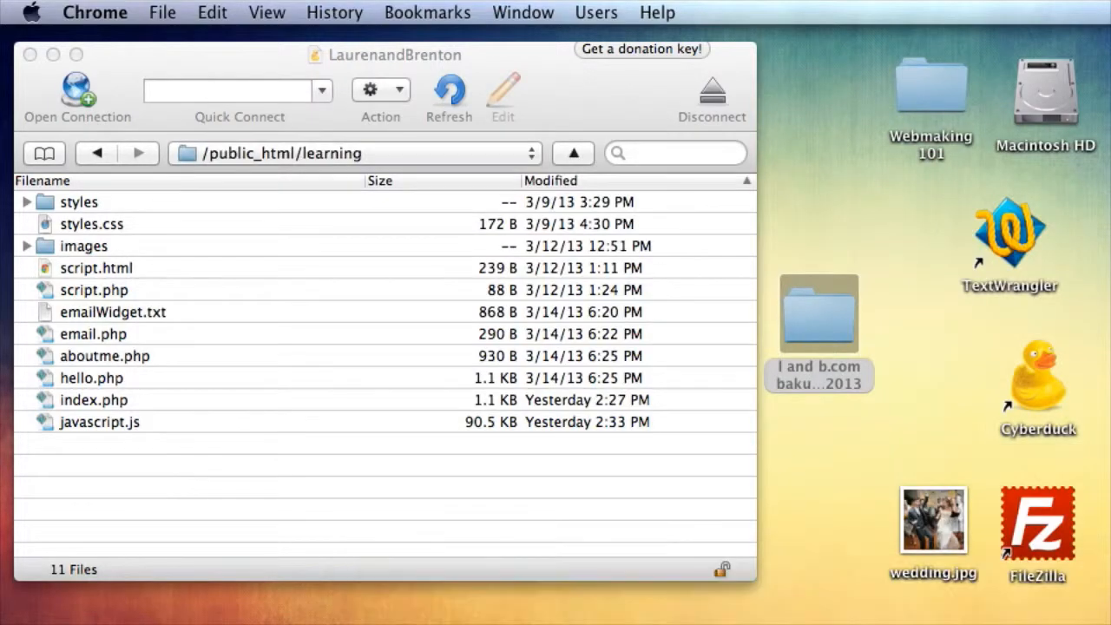
click(573, 153)
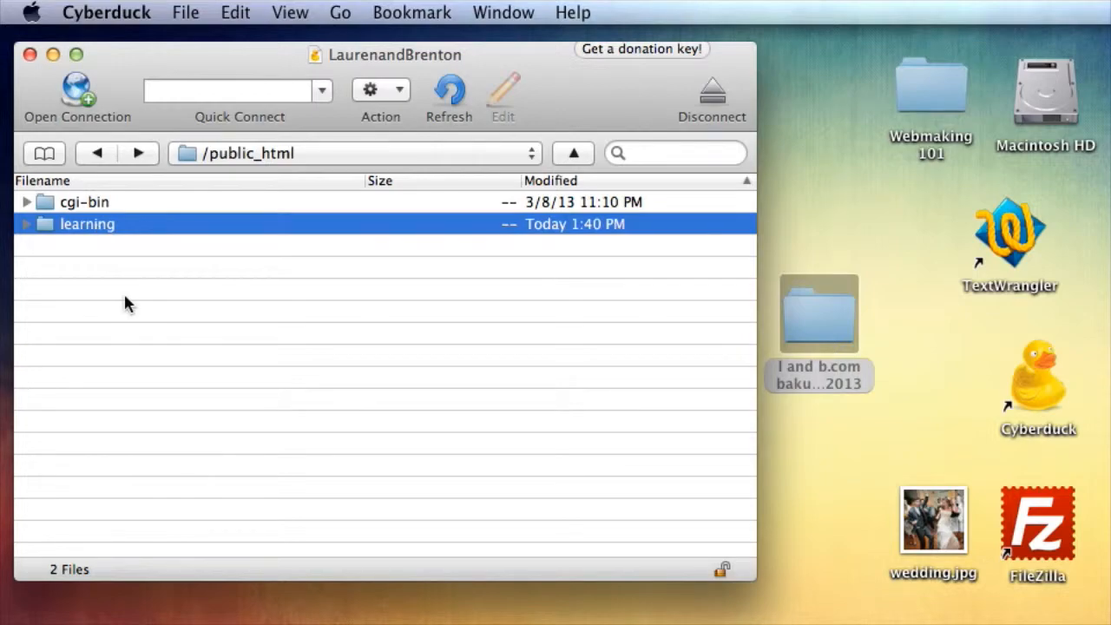
mouse_move(86, 267)
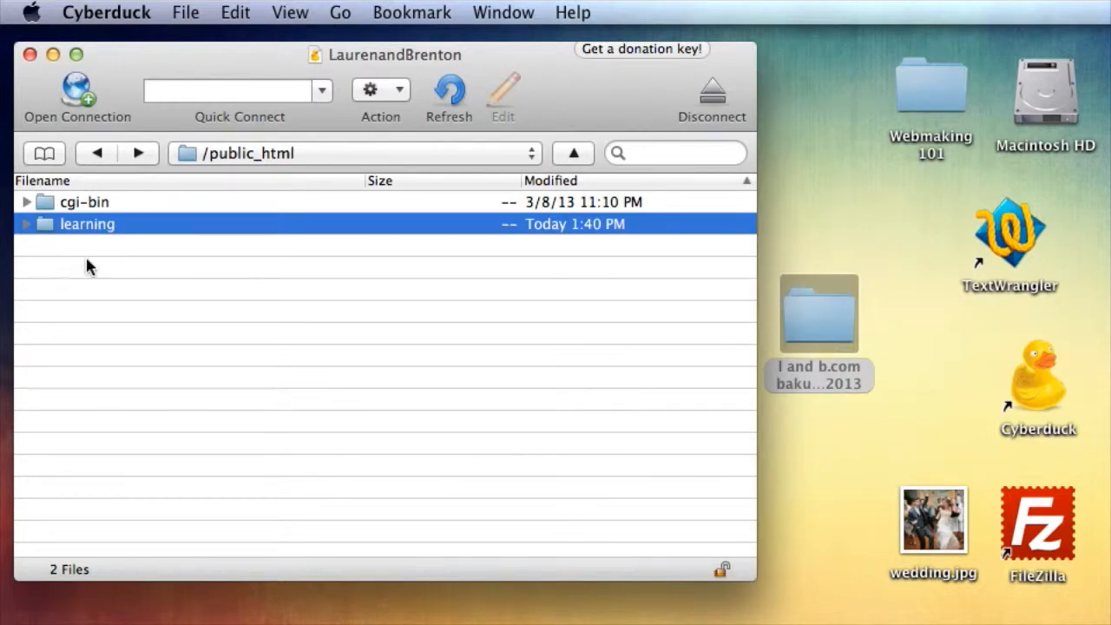